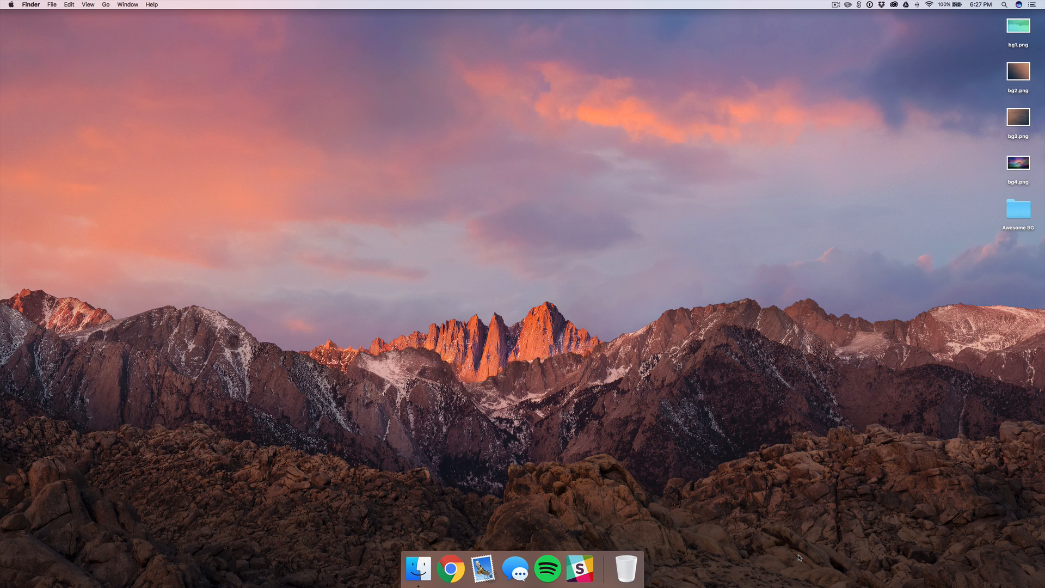
mouse_move(804, 539)
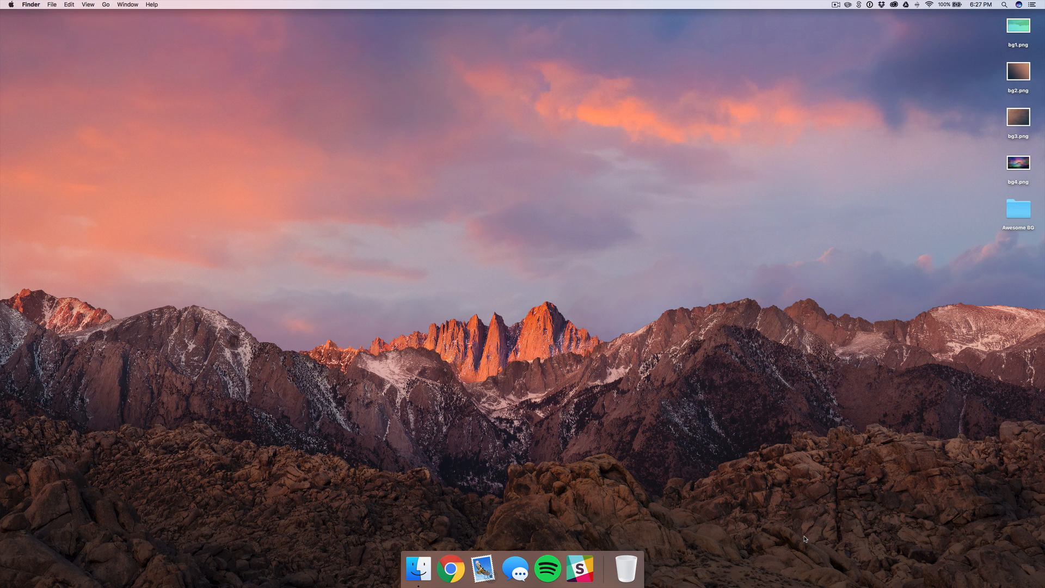
Preview three example background images in turn, then close the preview
double_click(1018, 26)
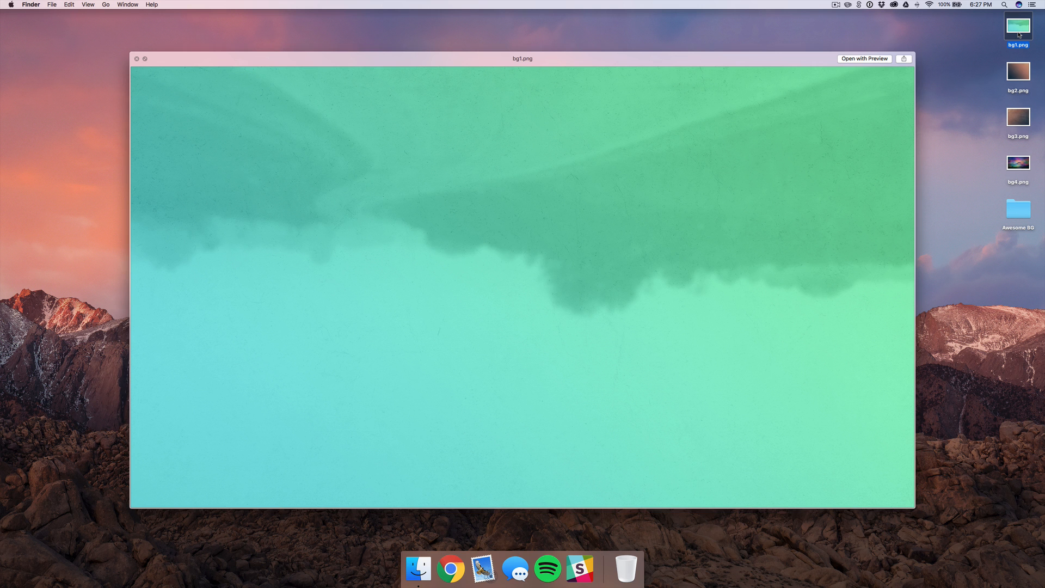
click(1017, 70)
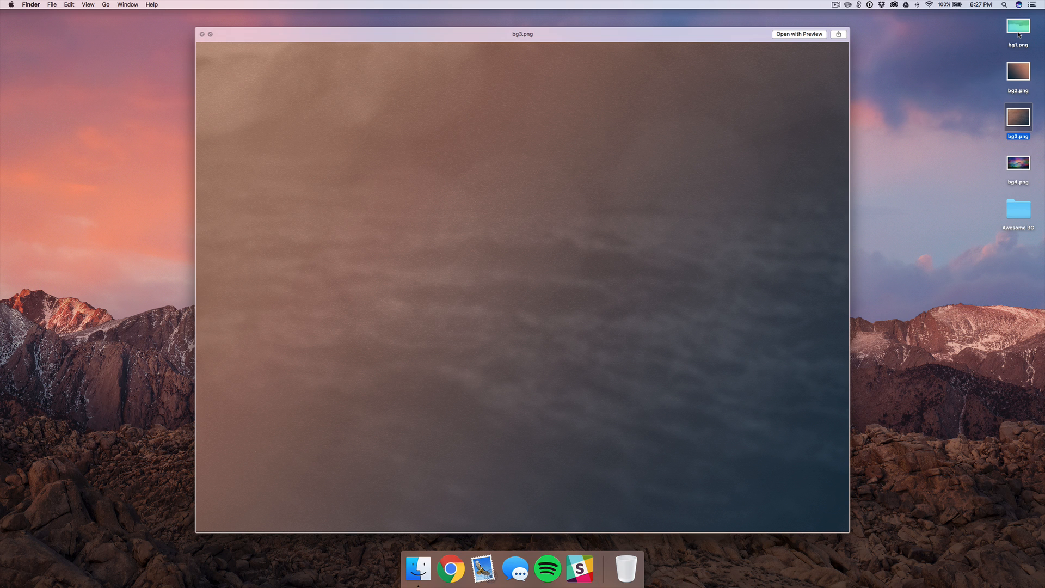
click(1018, 162)
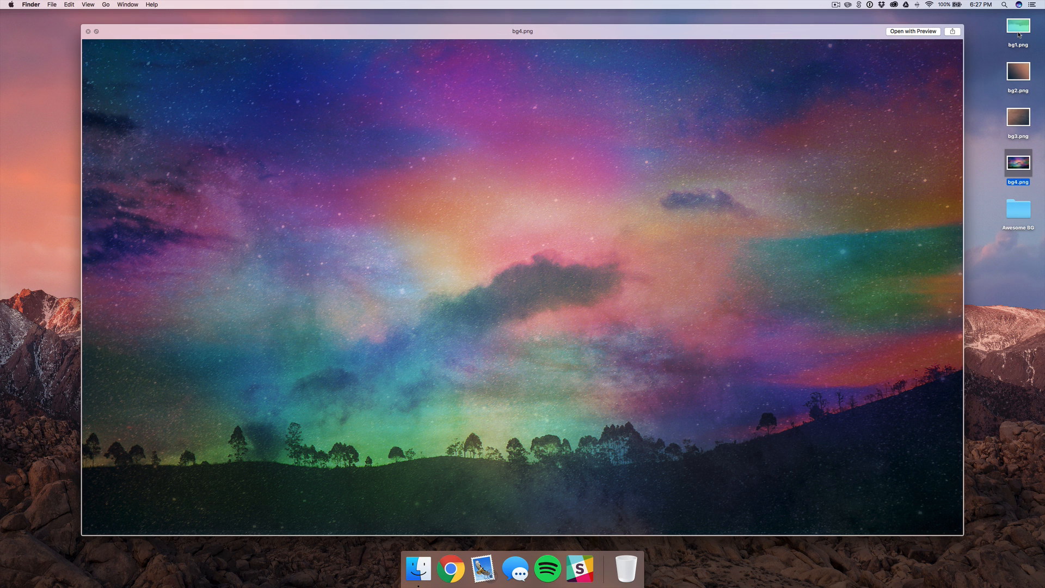
click(87, 31)
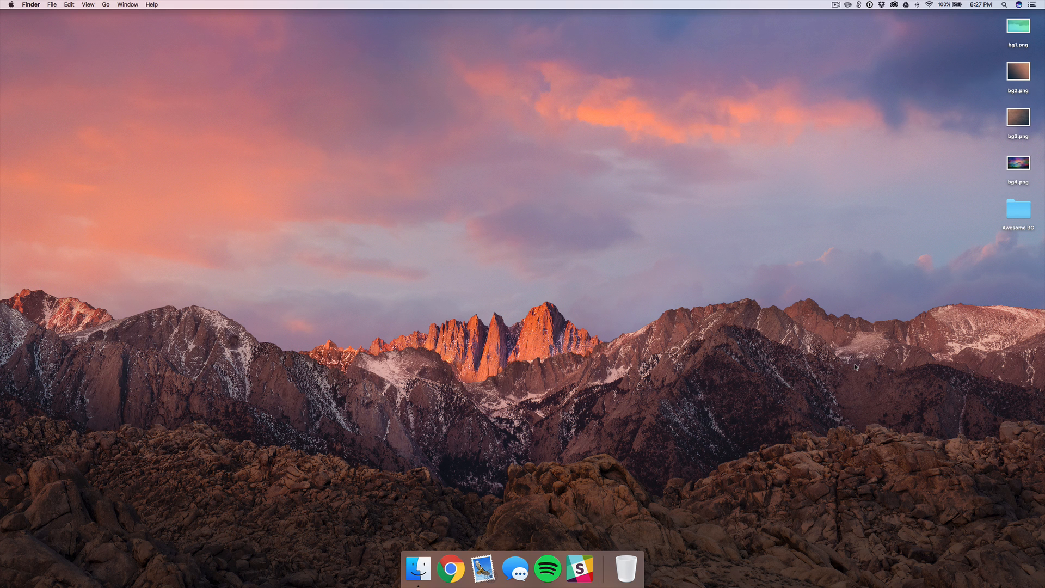
Bring up Unsplash in Chrome, browse the 'color' results and select the search term to replace it
click(451, 568)
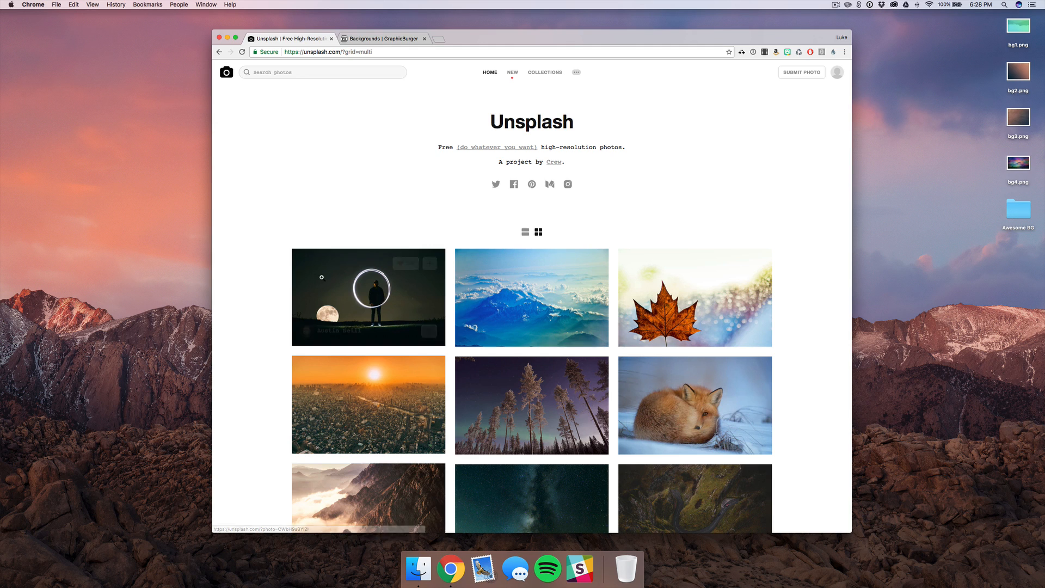
mouse_move(266, 238)
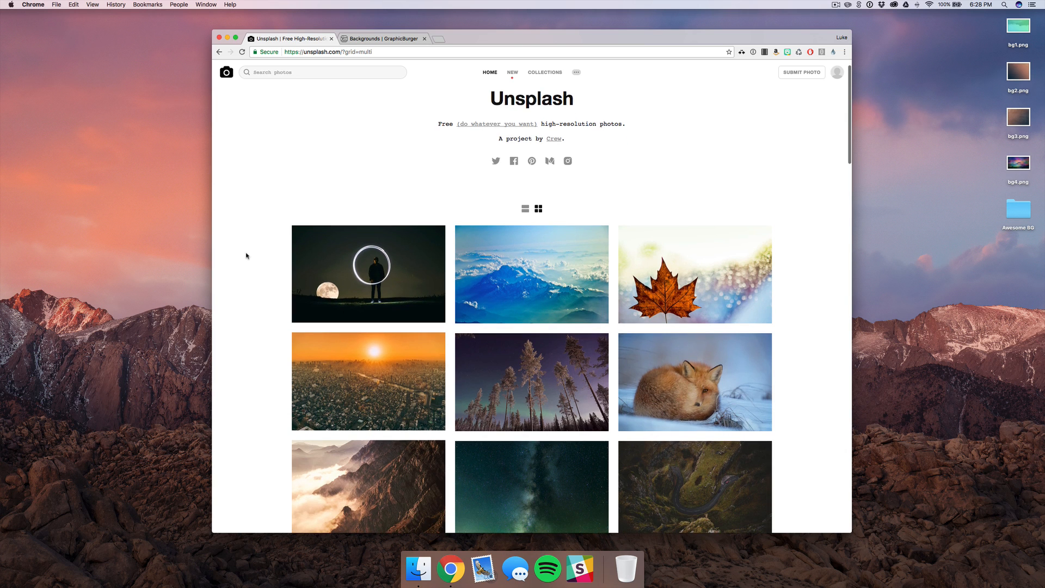
scroll(down, 3)
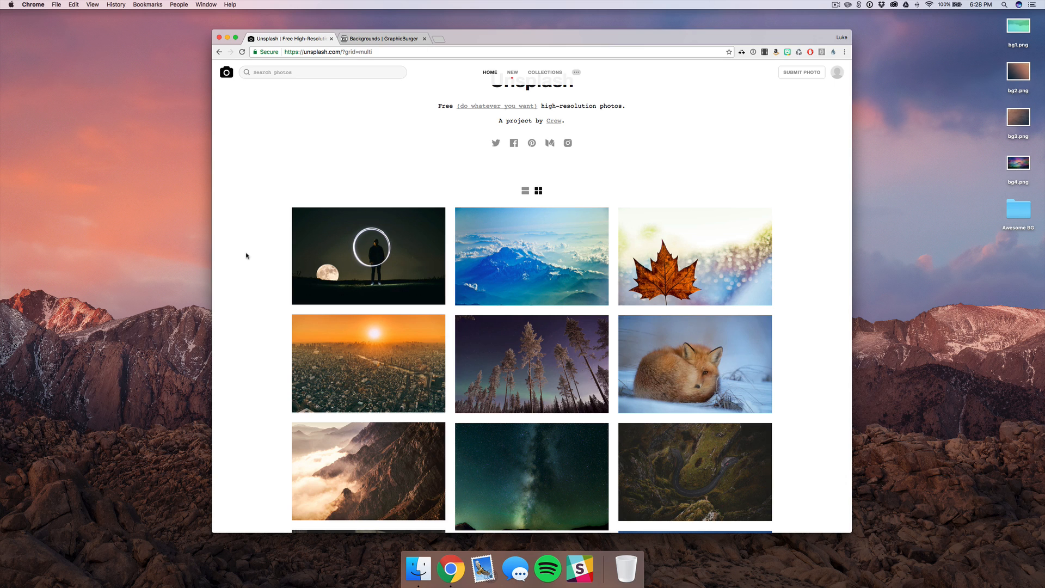
scroll(up, 3)
text(color)
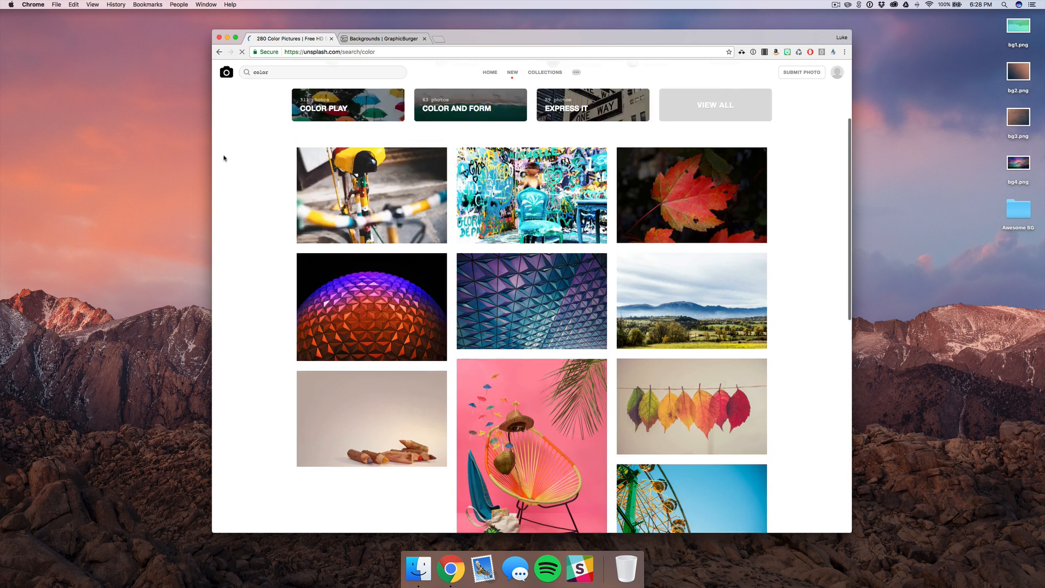
scroll(down, 3)
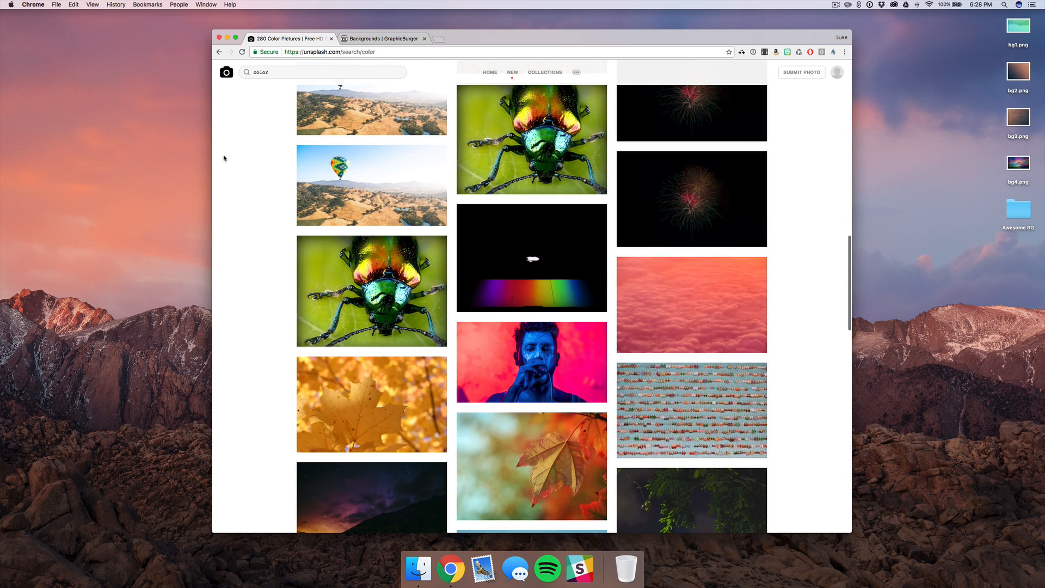
mouse_move(691, 304)
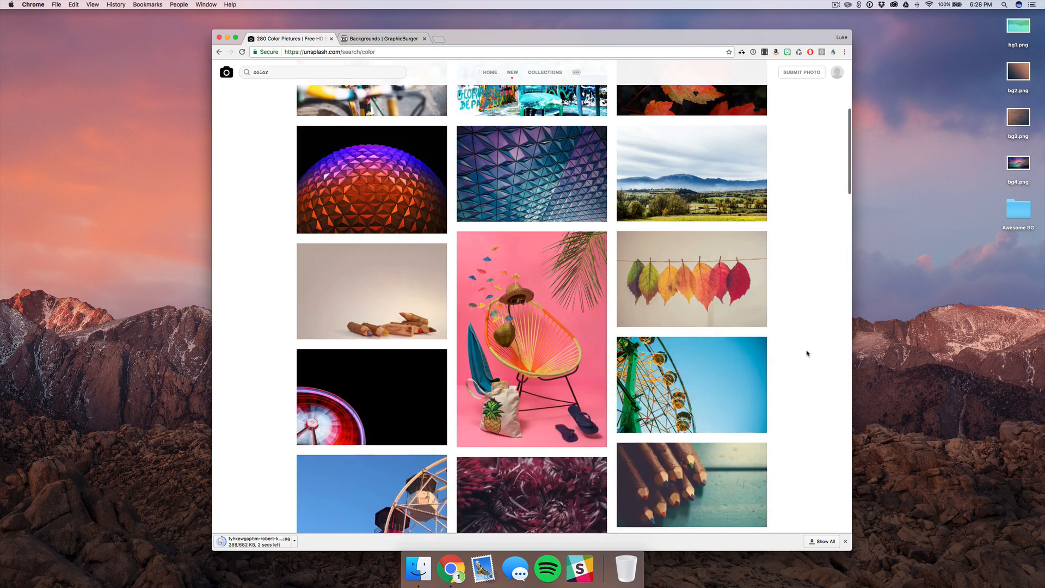
click(320, 72)
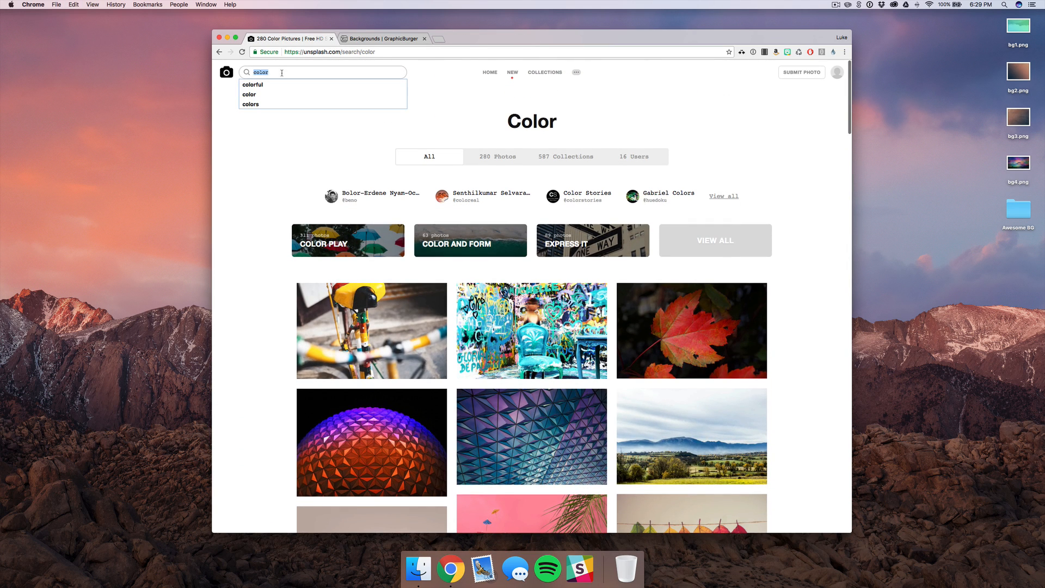
Search Unsplash for 'mountain' and browse down the photo results
text(mountain)
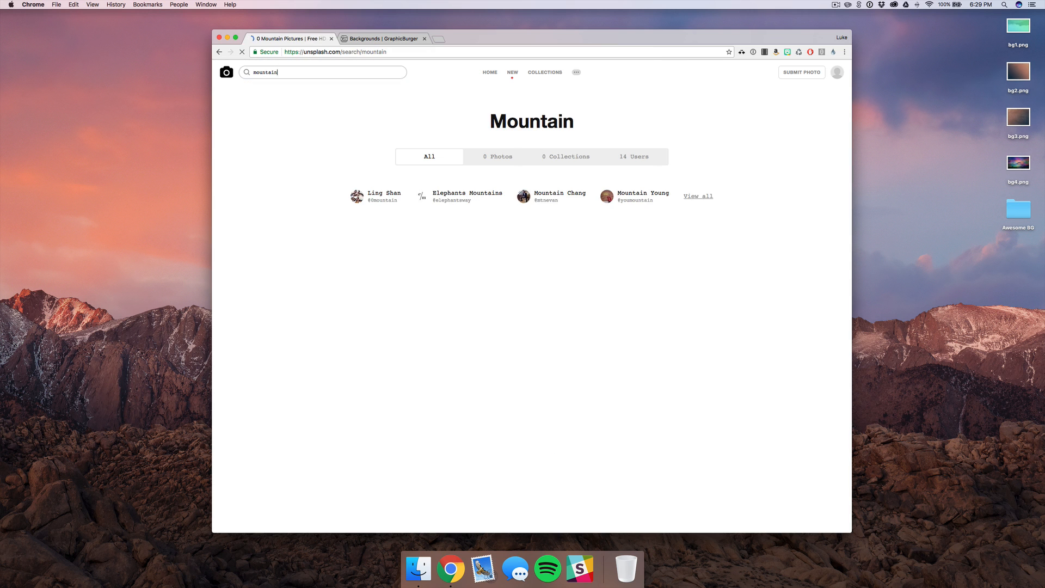
key(Return)
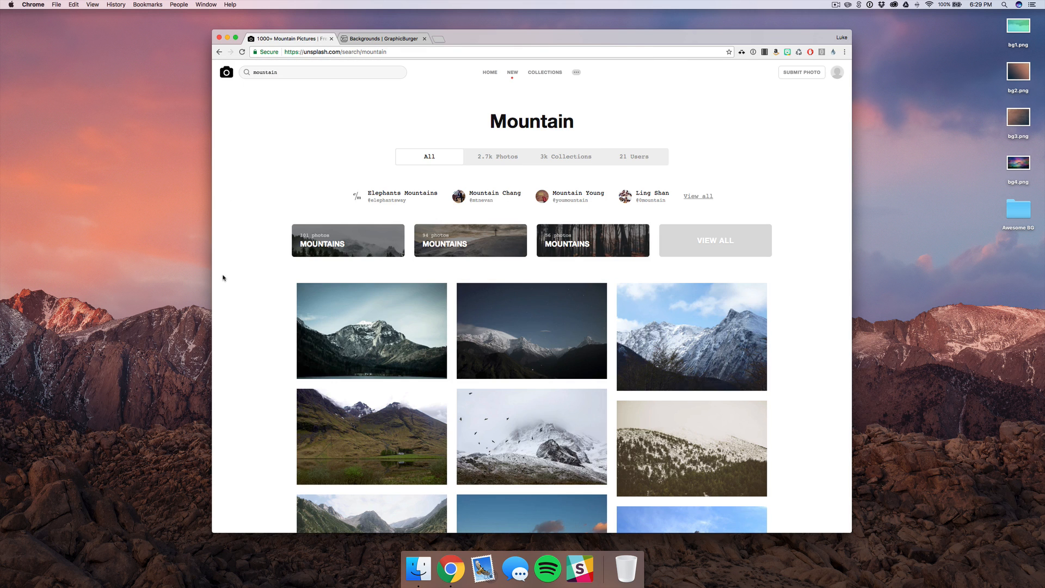
scroll(down, 3)
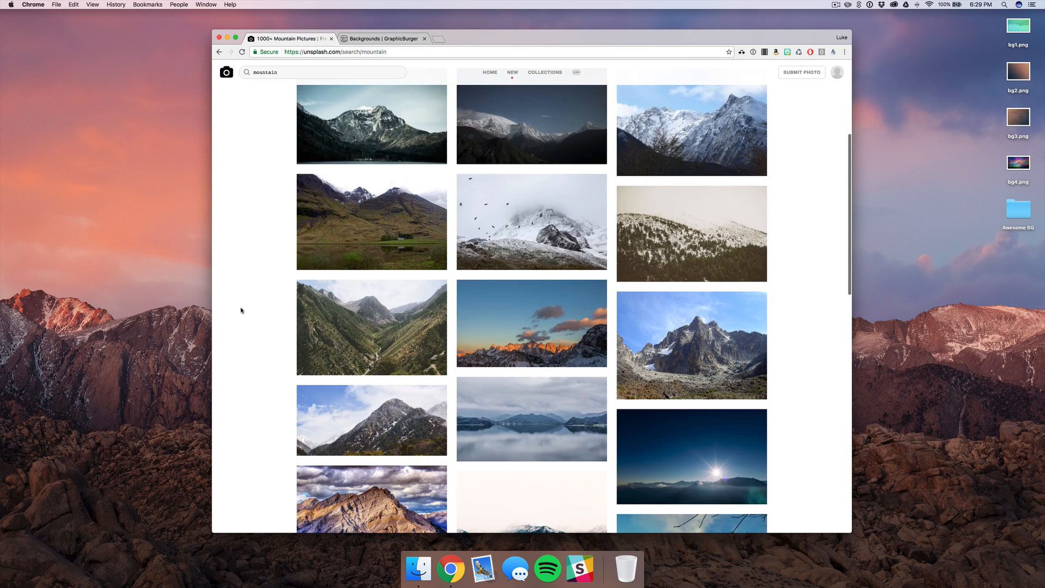
scroll(down, 3)
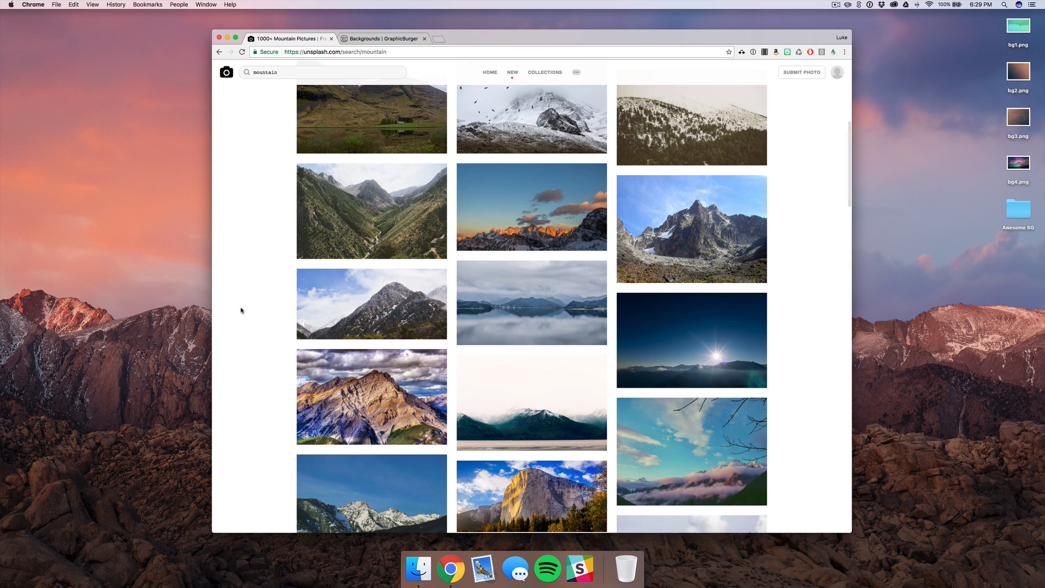
scroll(down, 3)
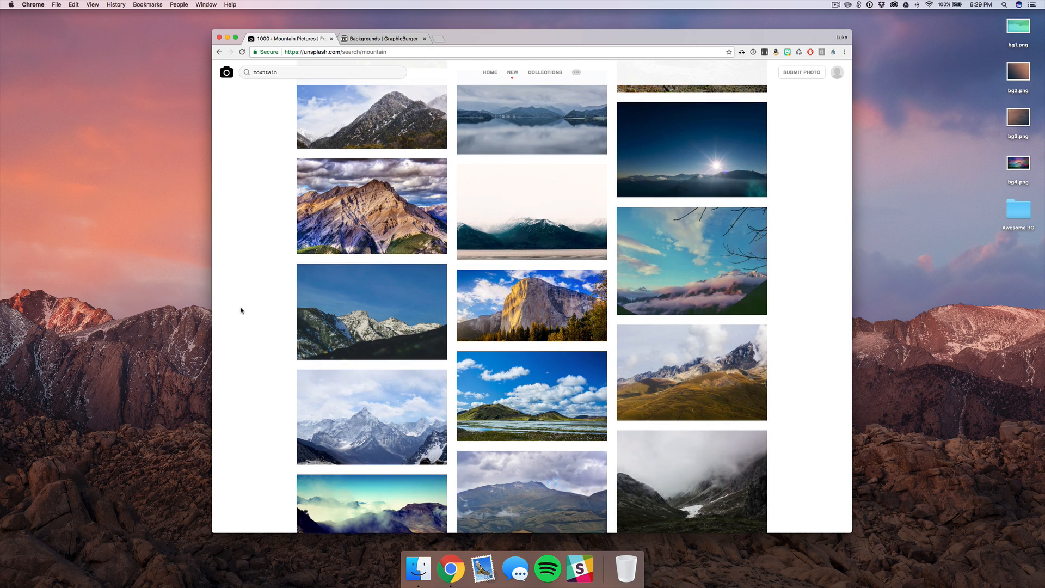
scroll(down, 3)
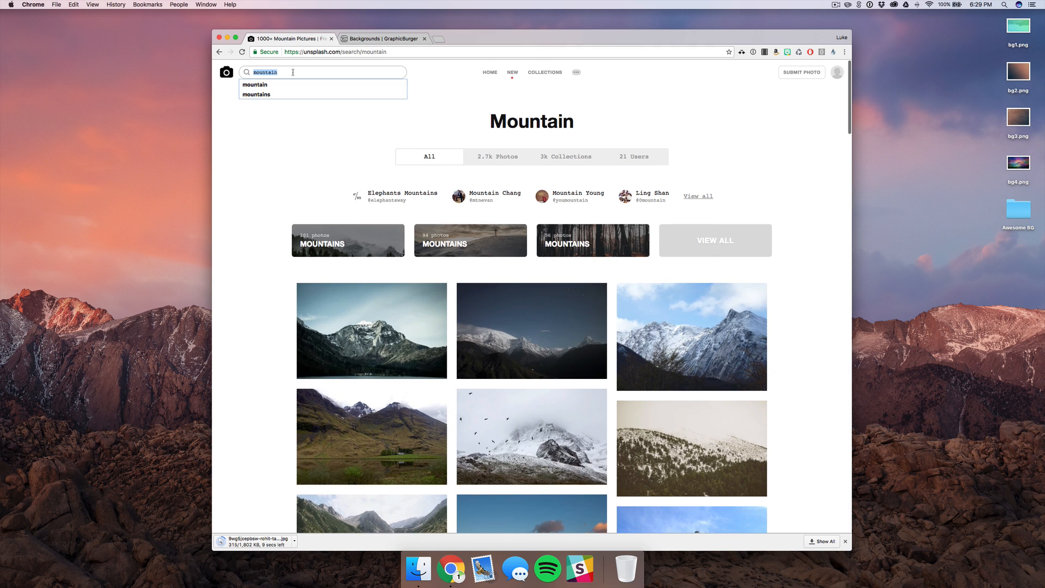
Search 'bokeh', download a bokeh lights photo and switch to the GraphicBurger backgrounds page
text(bokeh)
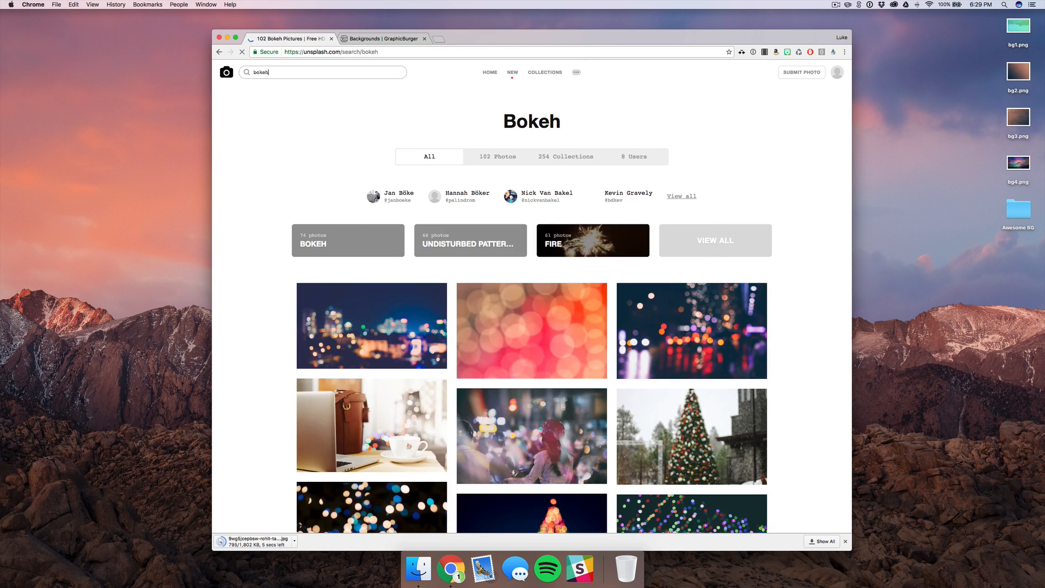
scroll(down, 3)
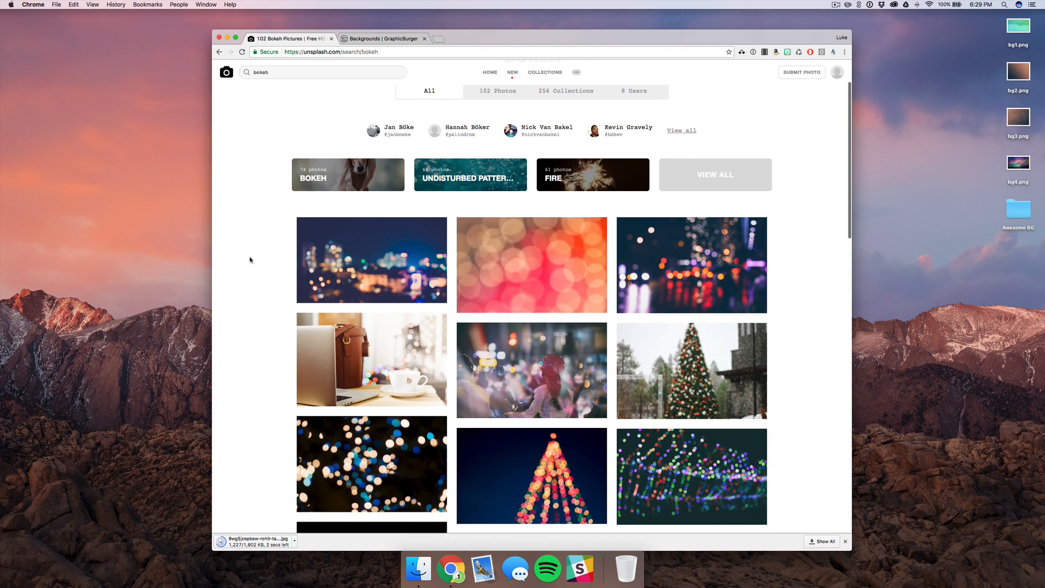
scroll(down, 3)
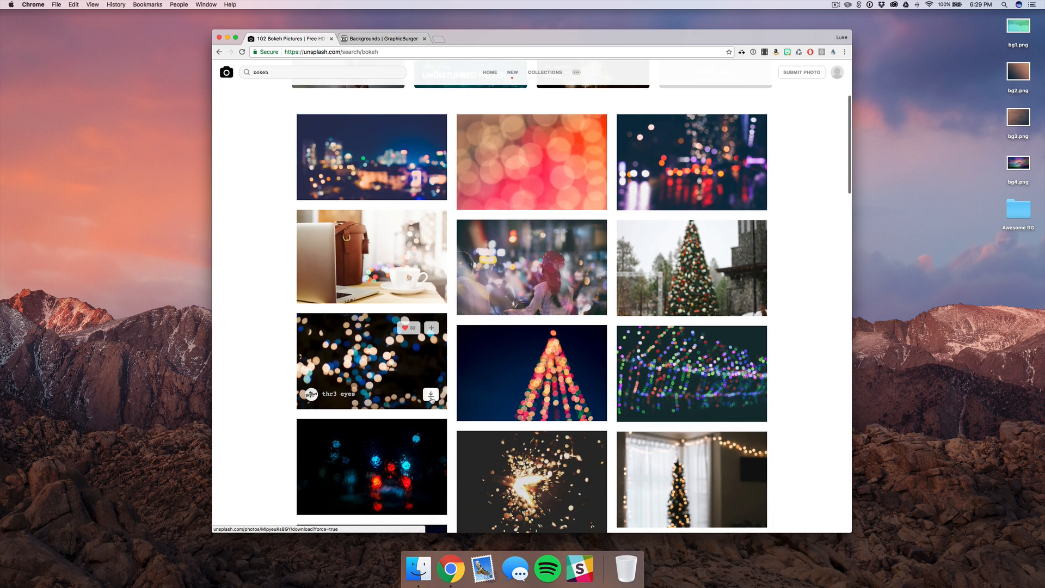
click(432, 398)
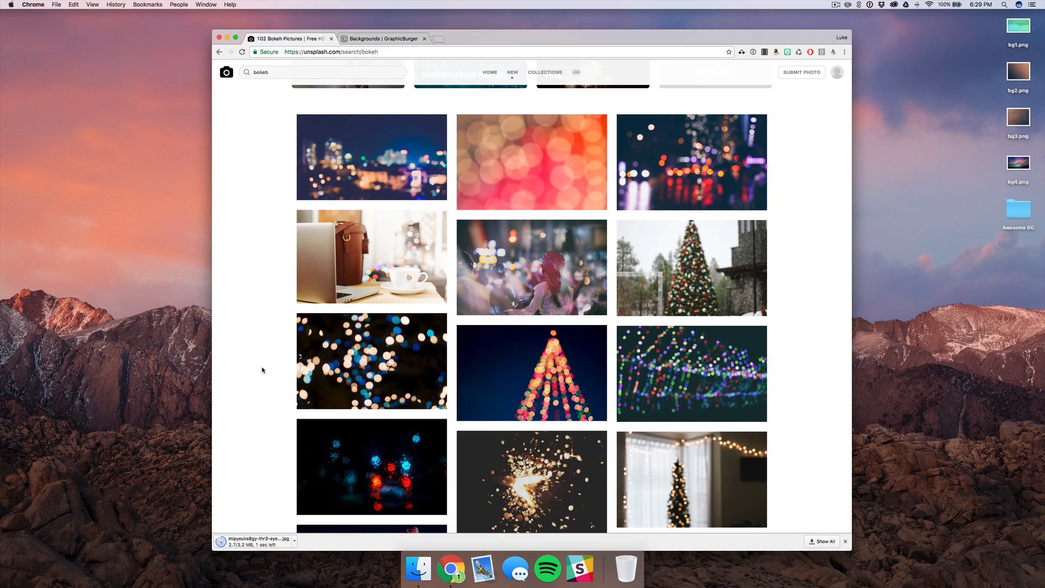
click(382, 39)
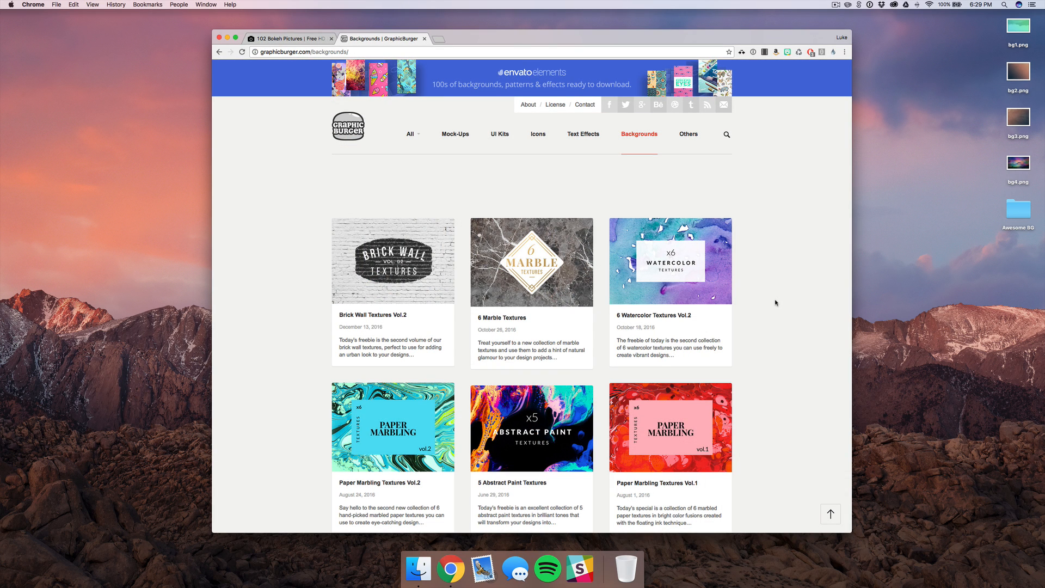
Find 5 Stone Wall Textures Vol.1 on the Backgrounds page and download the texture pack
scroll(down, 3)
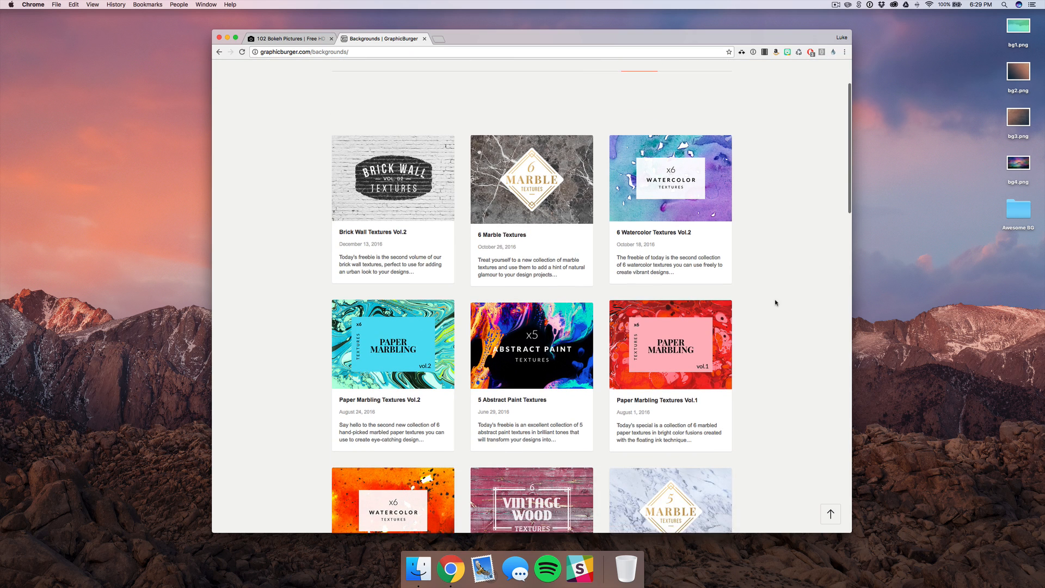
scroll(down, 3)
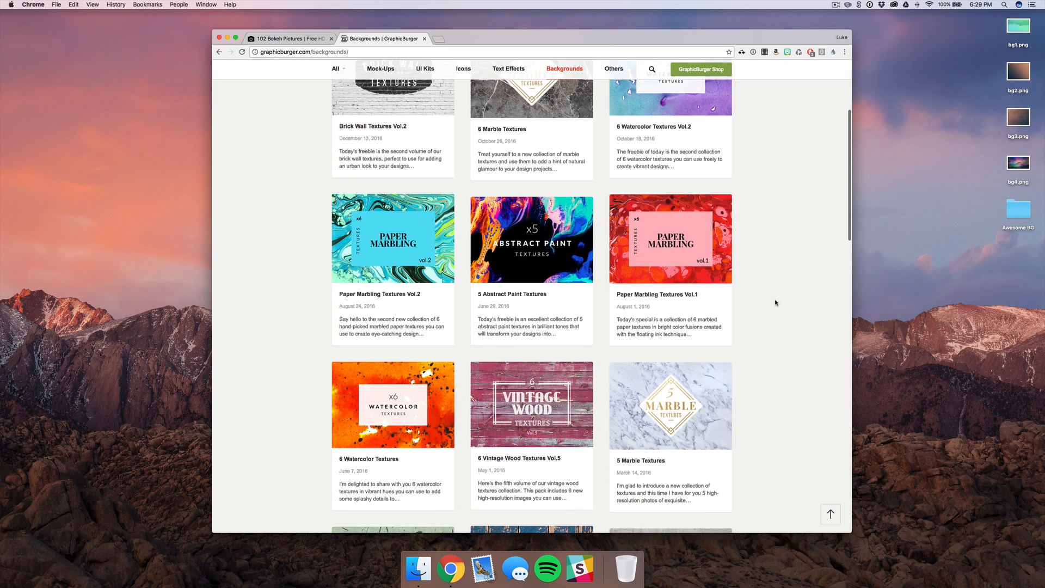
scroll(down, 3)
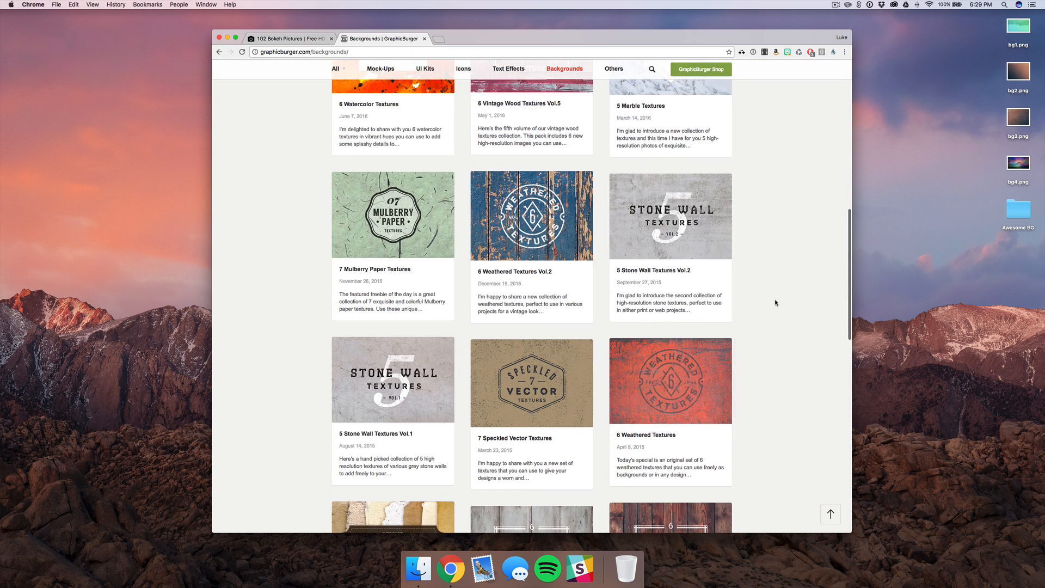
scroll(down, 3)
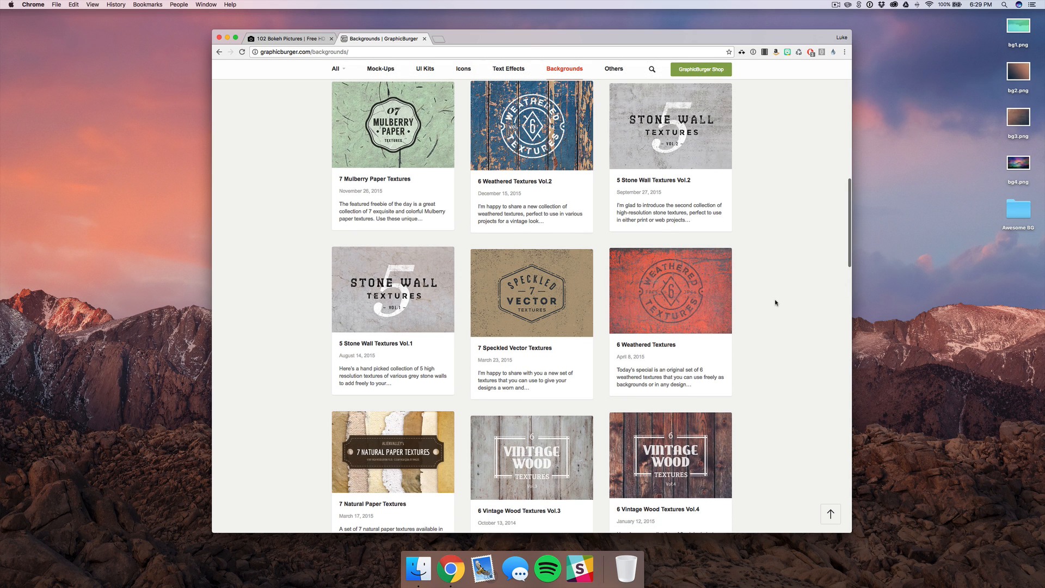
scroll(down, 3)
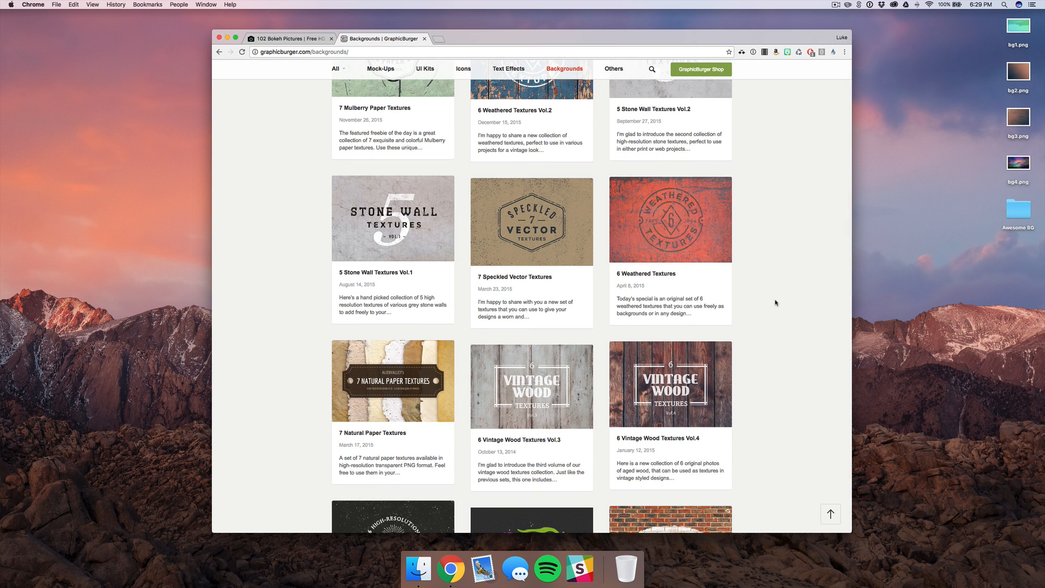
mouse_move(393, 260)
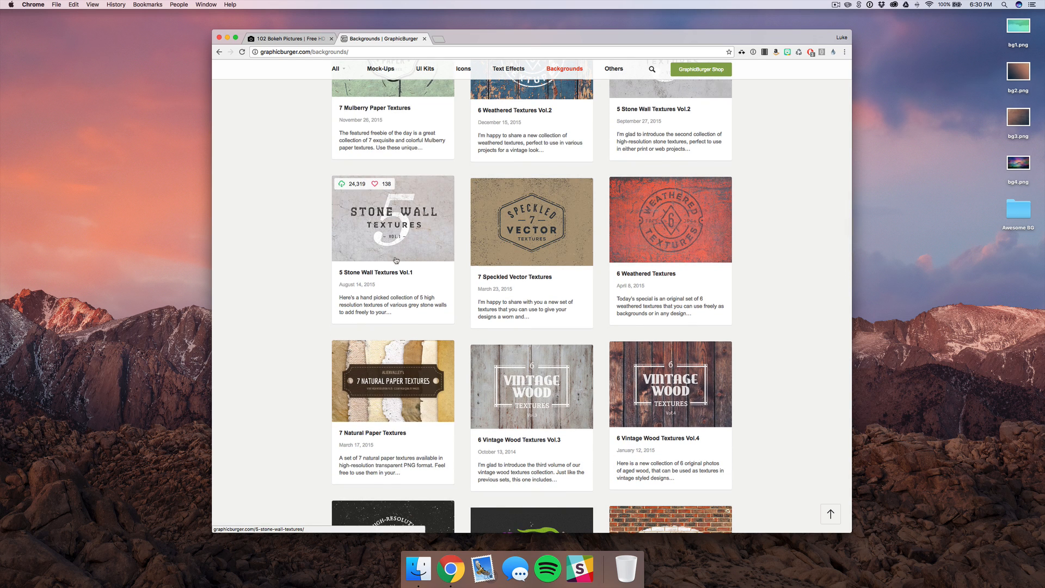
click(393, 218)
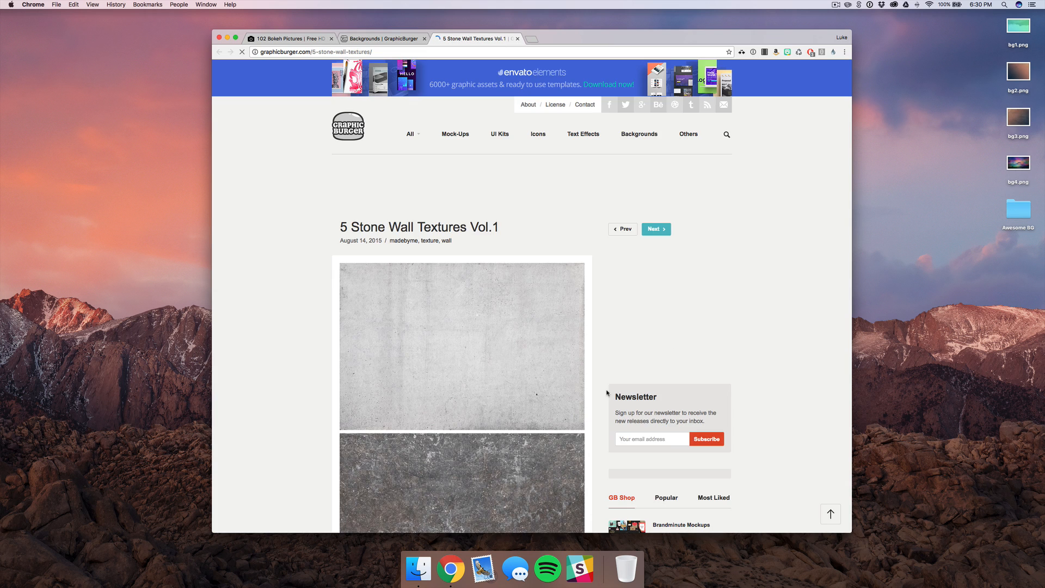
scroll(down, 3)
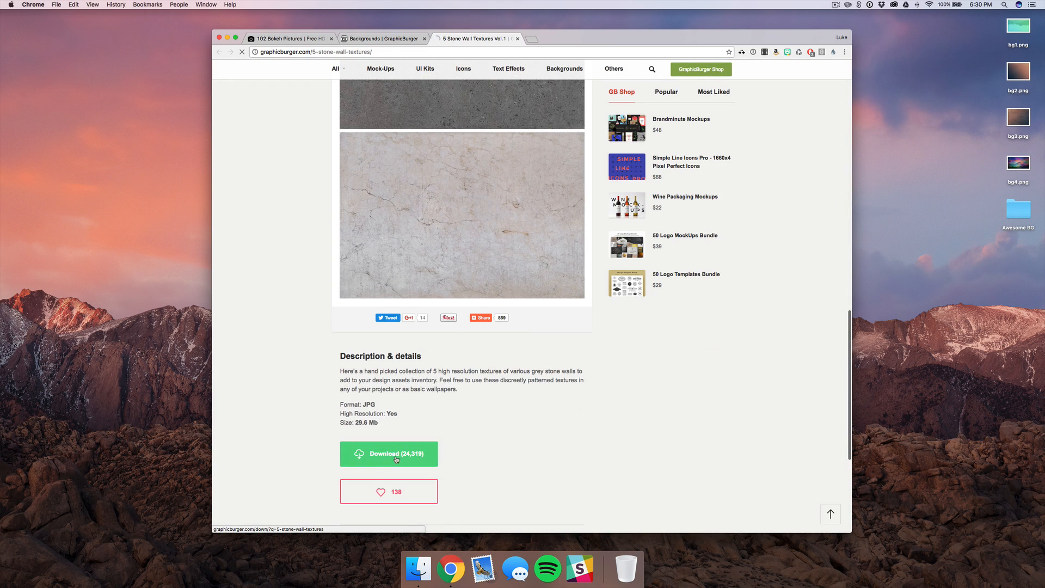
click(594, 568)
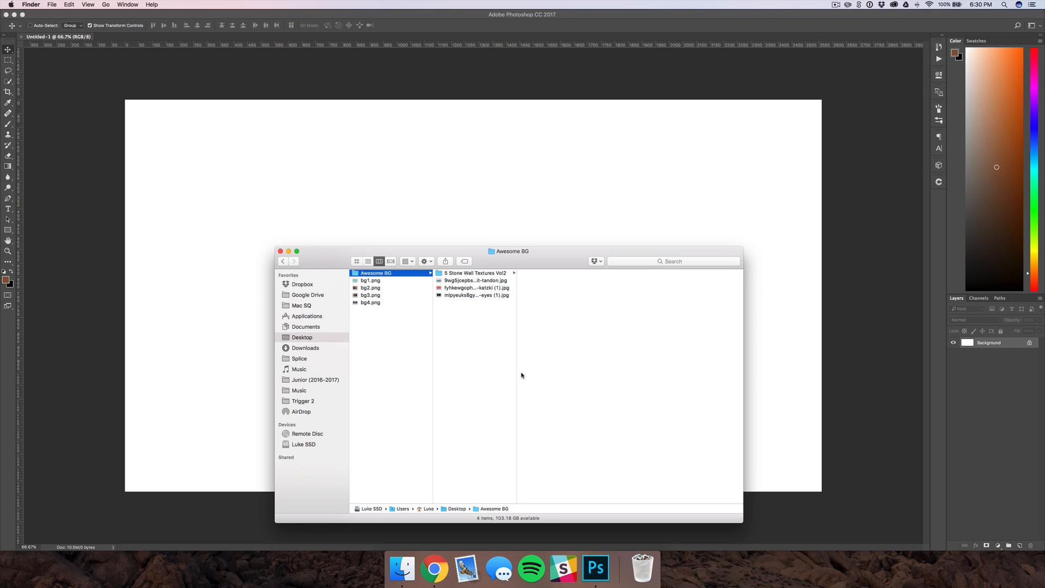
mouse_move(508, 383)
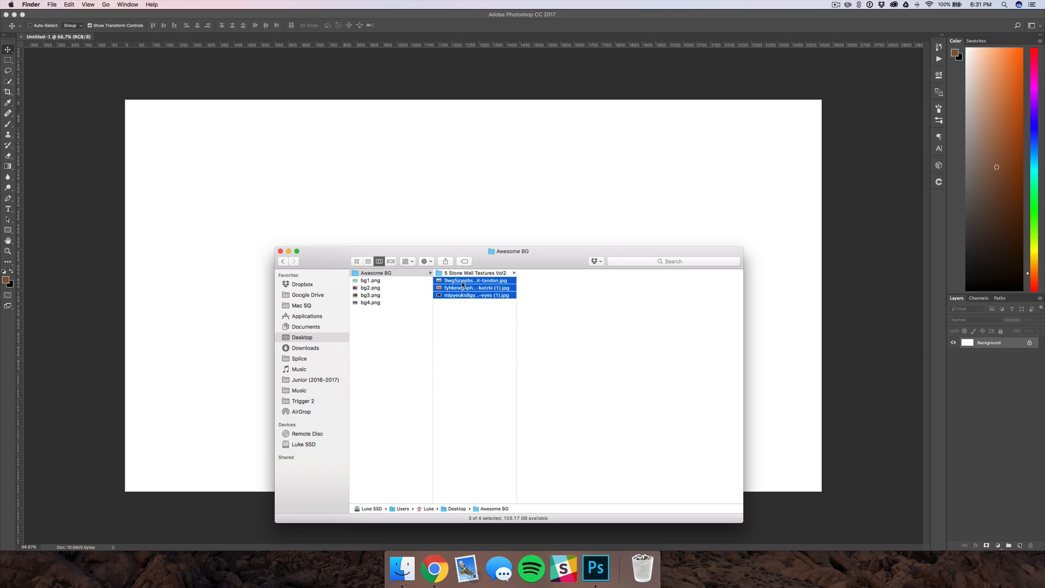
mouse_move(485, 295)
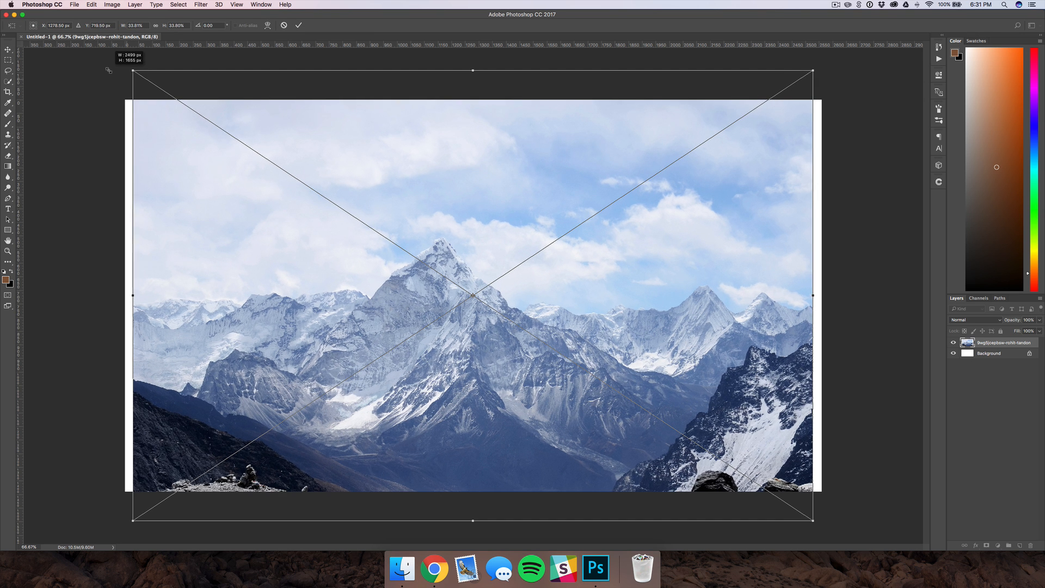
Resize the placed mountain photo to fit over the canvas
drag(133, 70, 116, 61)
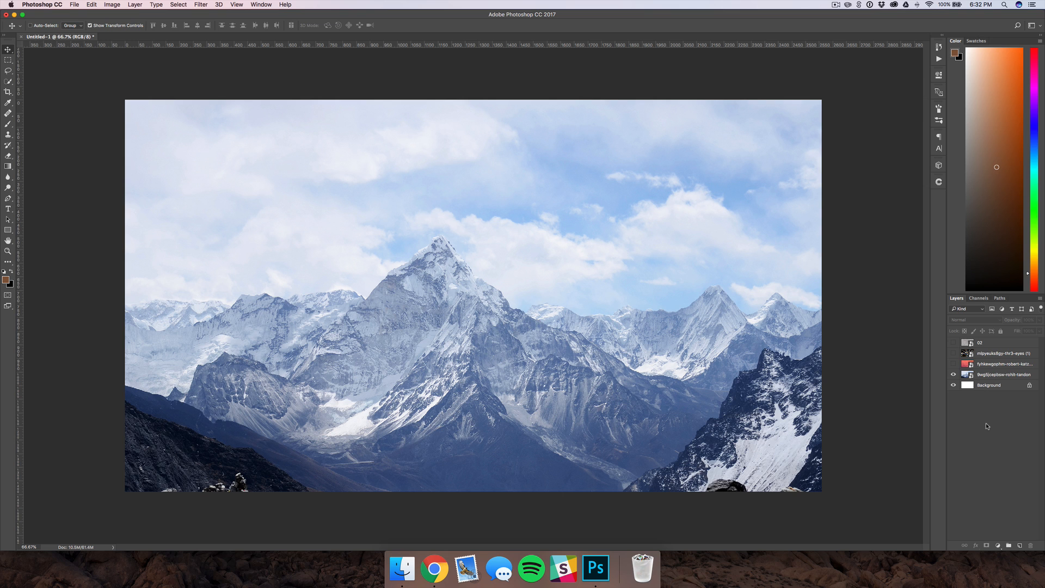
Add a Black & White adjustment layer and reveal the cloud photo layer
click(999, 545)
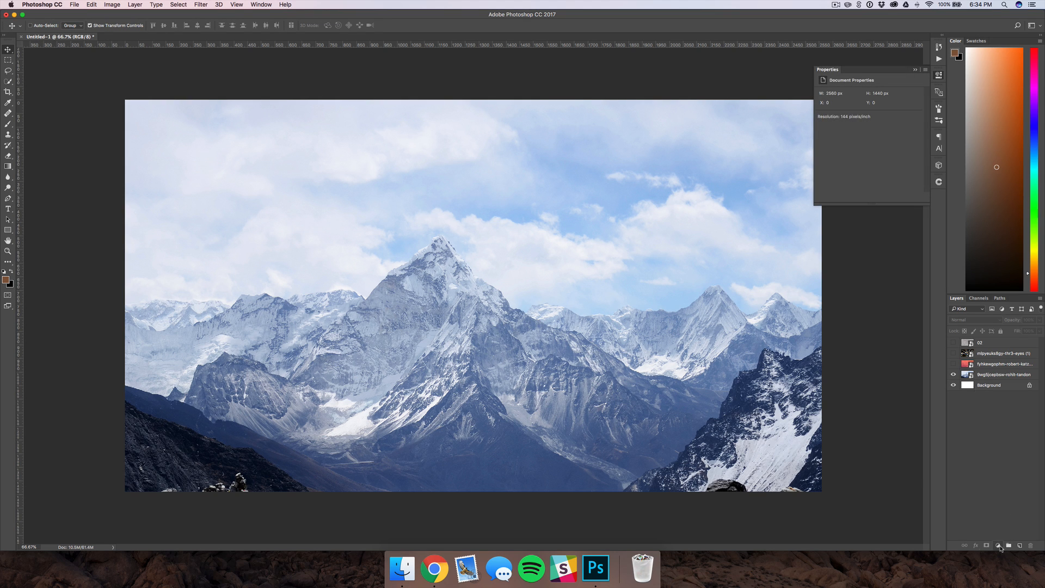
click(998, 545)
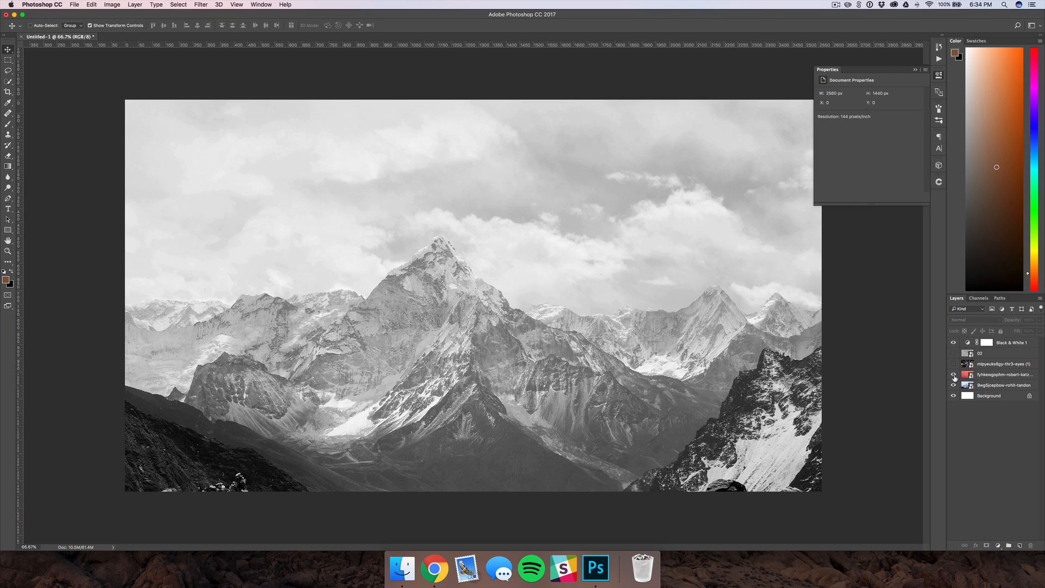
click(1002, 374)
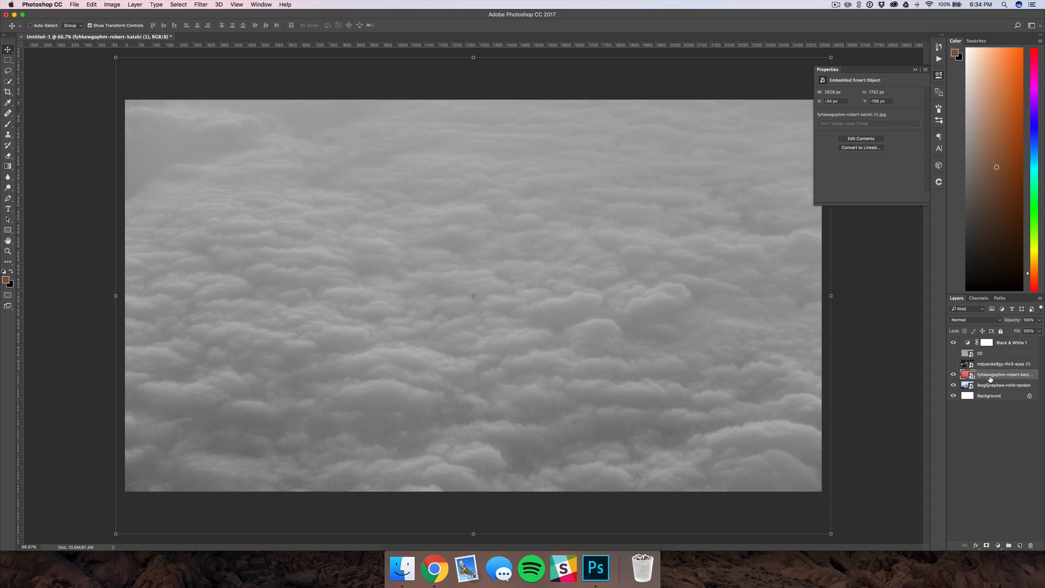
mouse_move(998, 453)
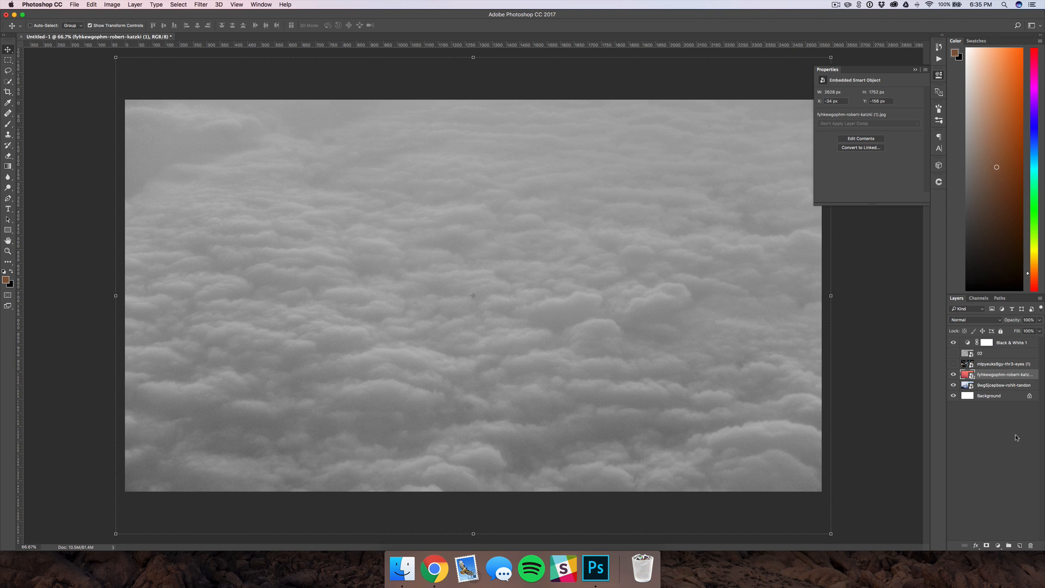
Blend the clouds onto the mountains with Multiply and reveal the bokeh layer
click(973, 320)
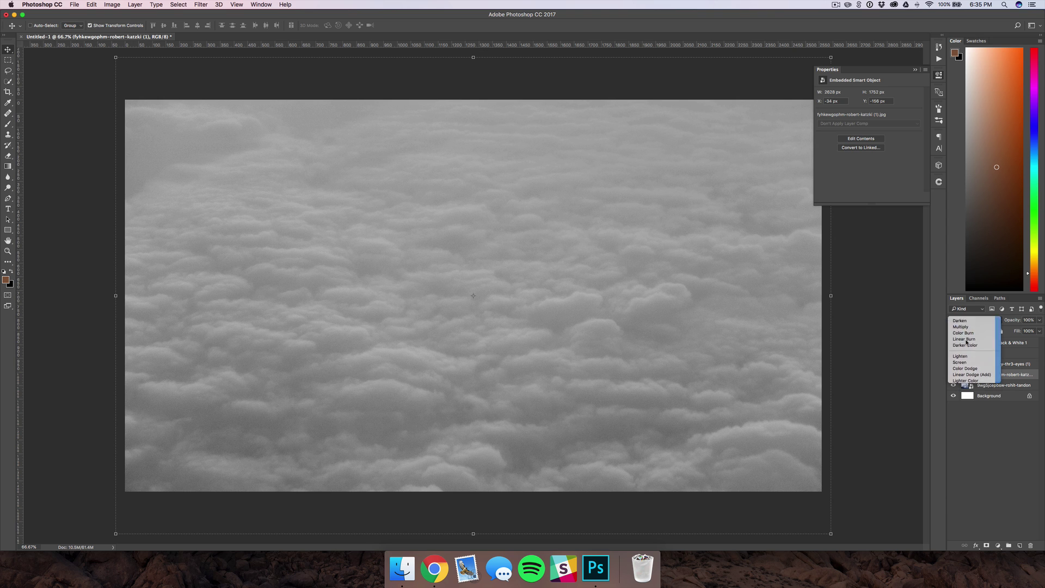
click(960, 327)
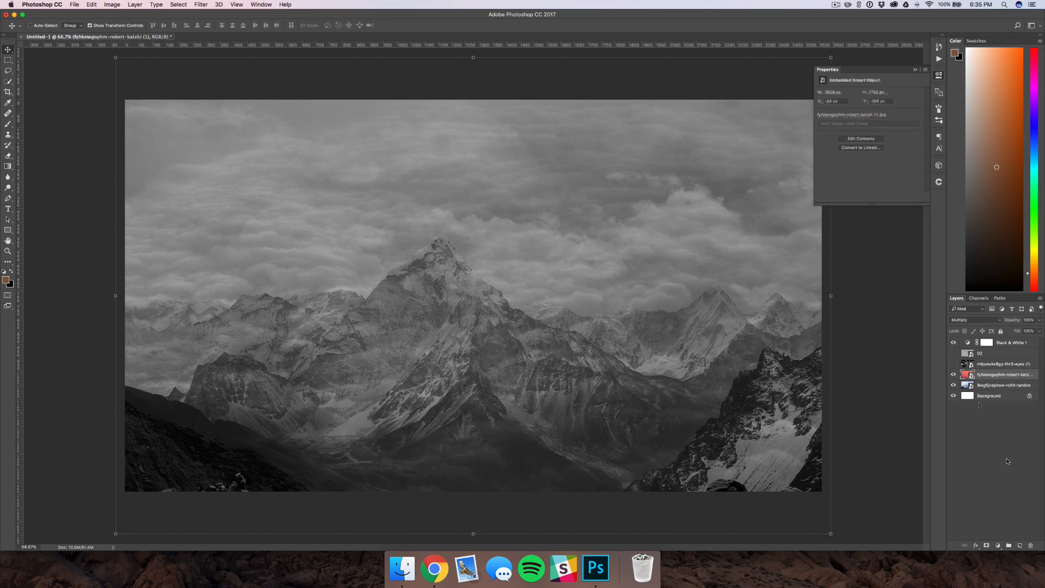
click(954, 364)
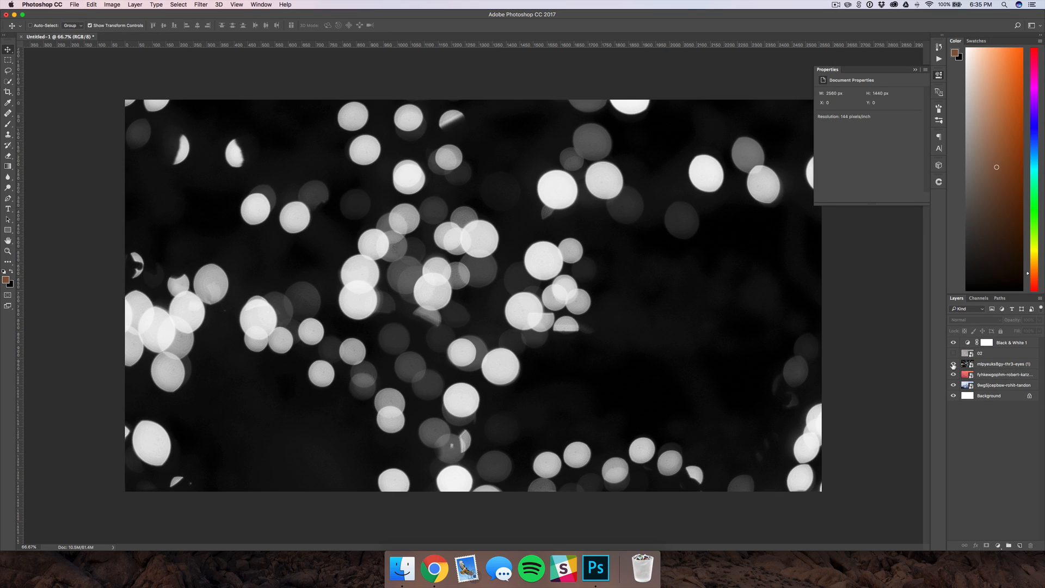
Select the bokeh layer and soften it with a 5-pixel Gaussian Blur
click(1003, 364)
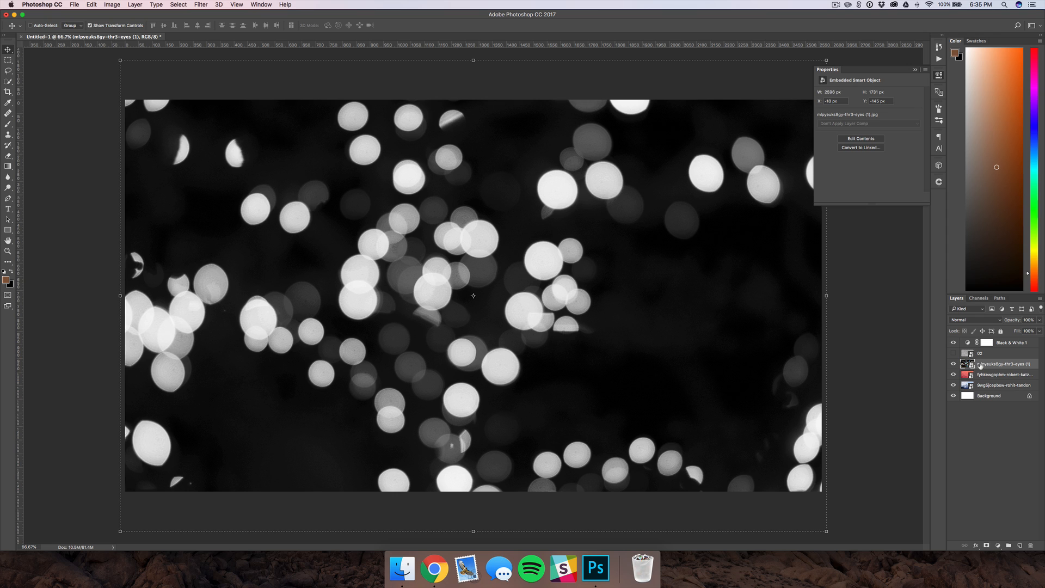
mouse_move(1010, 458)
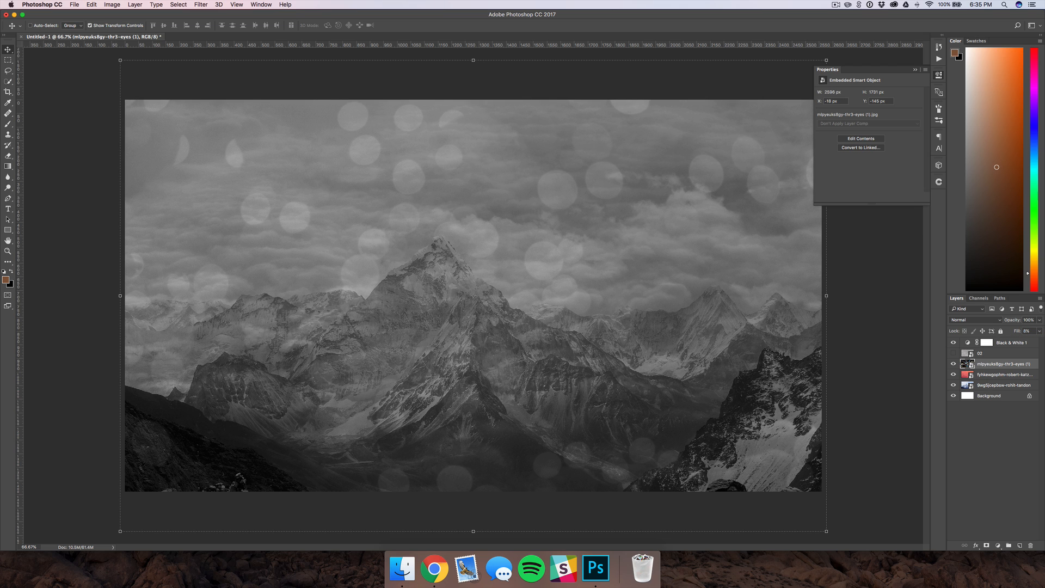
click(201, 4)
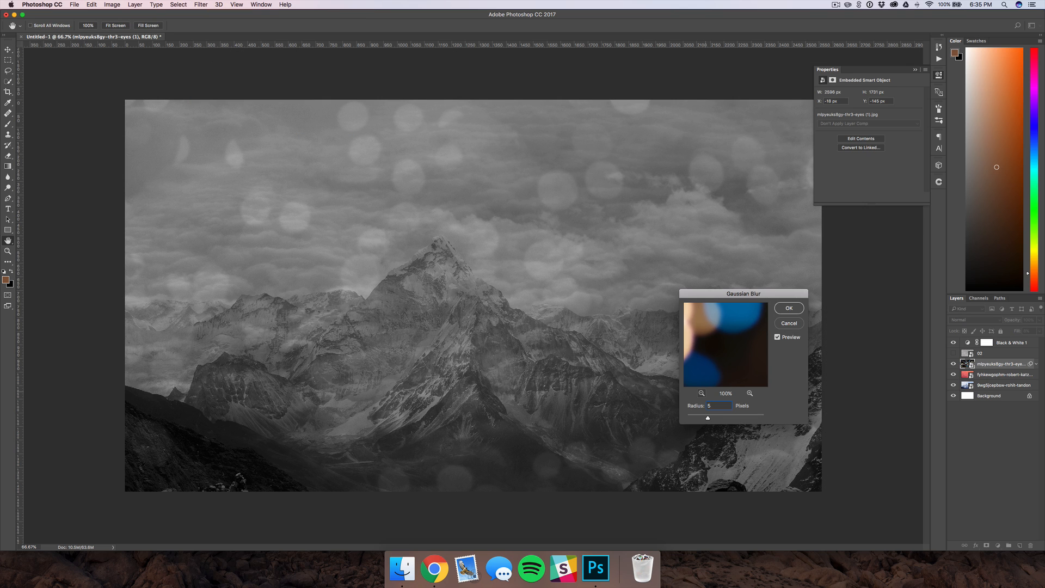
click(788, 306)
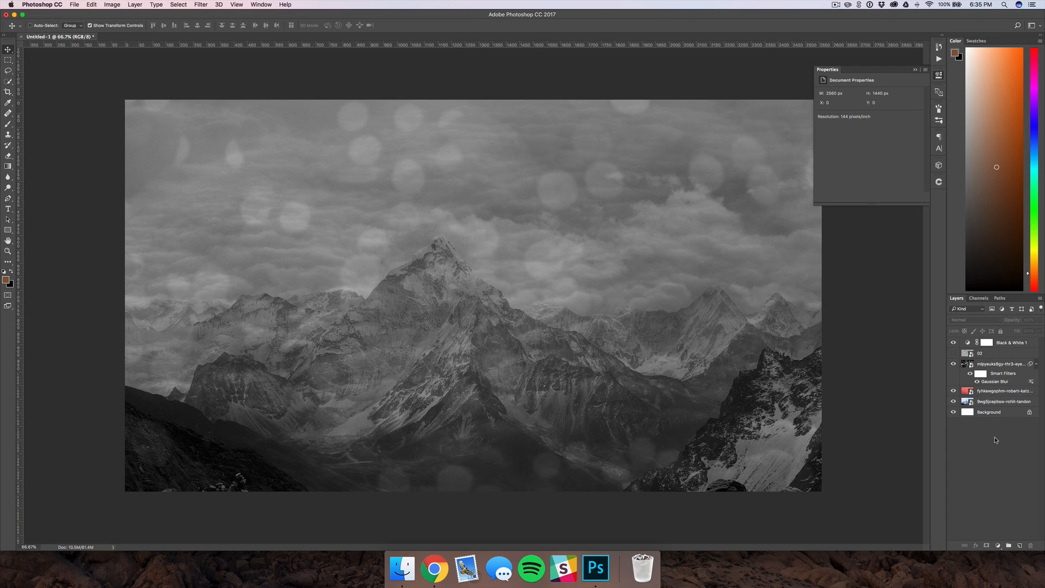
Reveal the stone texture blended with Multiply and set the white layer to Overlay
click(952, 354)
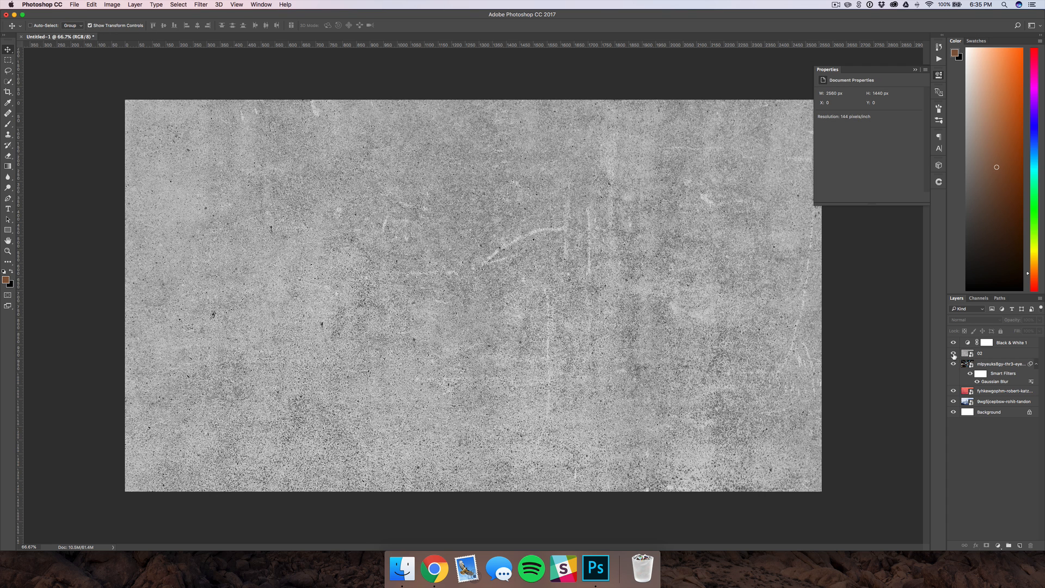
click(963, 319)
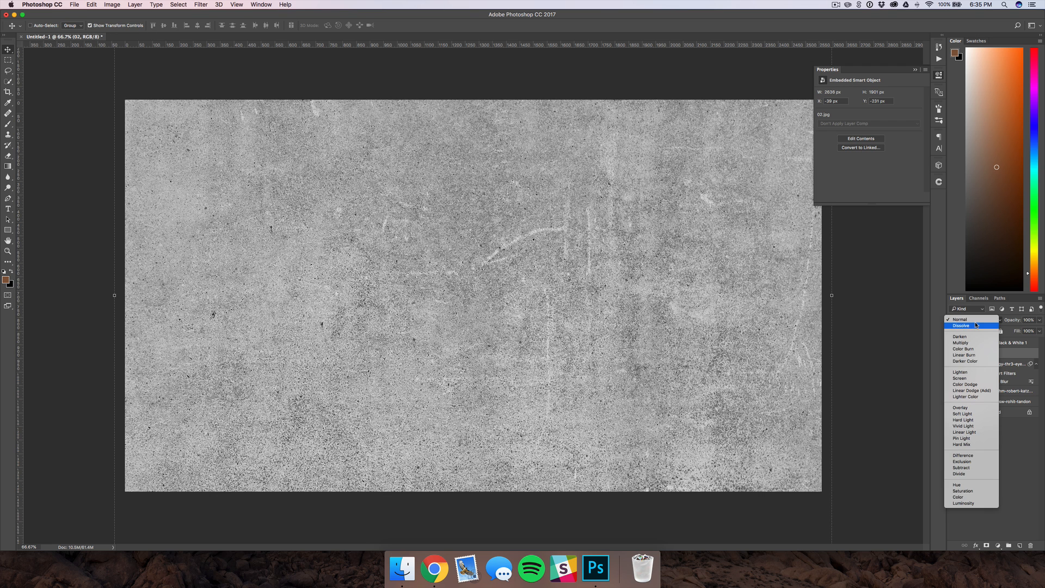
click(960, 343)
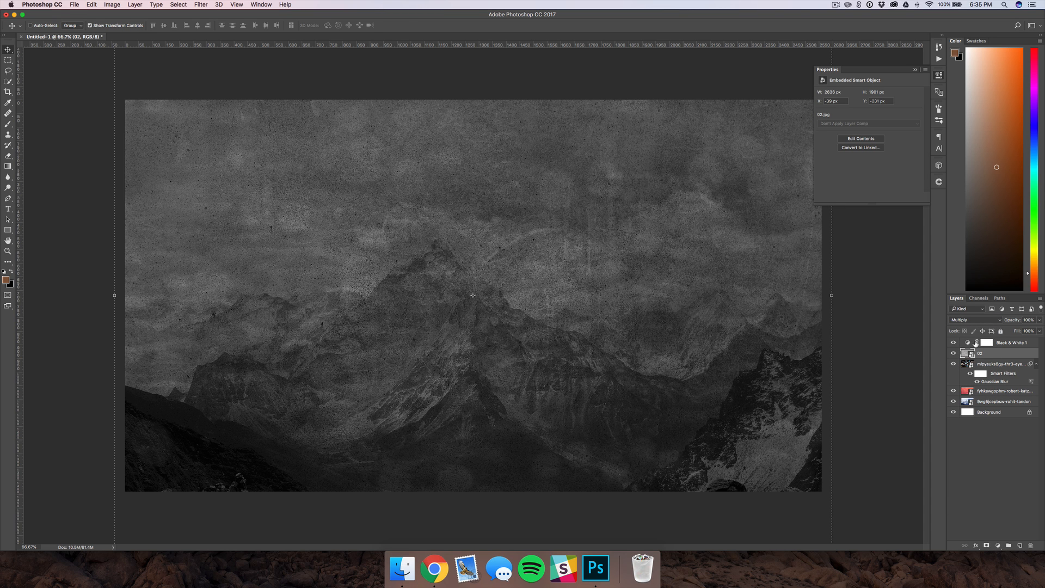
mouse_move(977, 342)
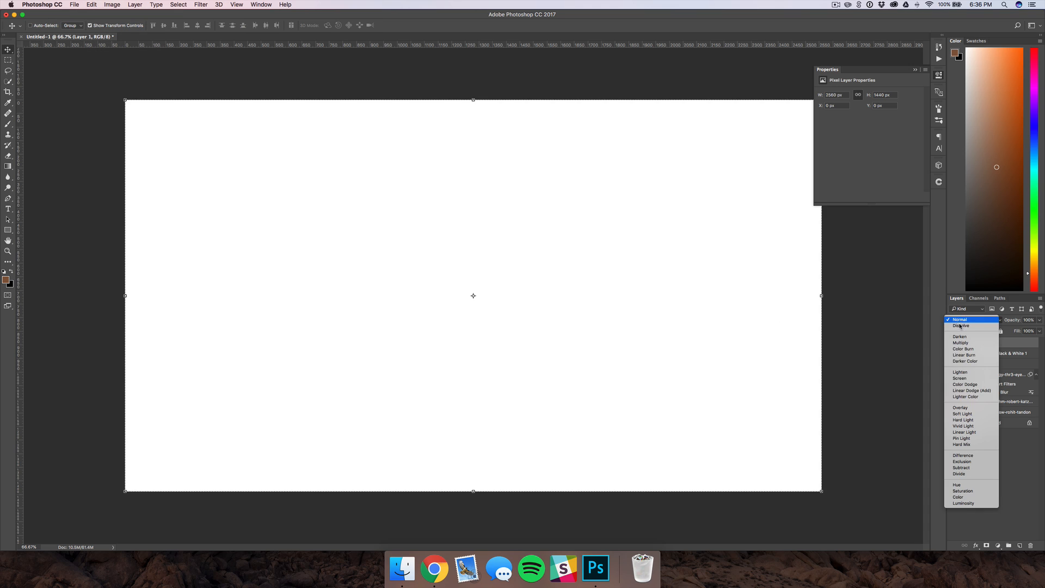
click(960, 407)
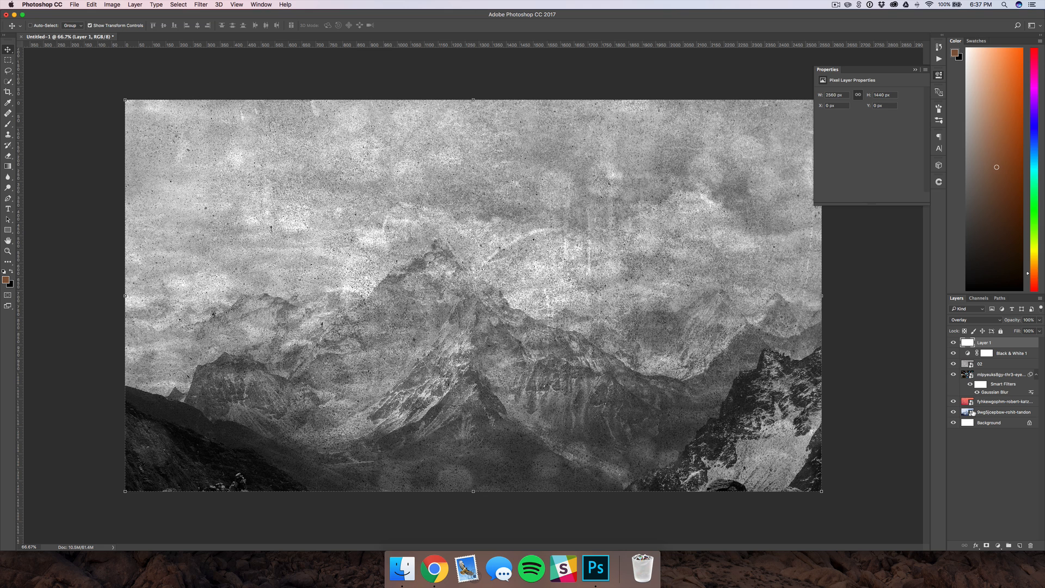
mouse_move(1038, 330)
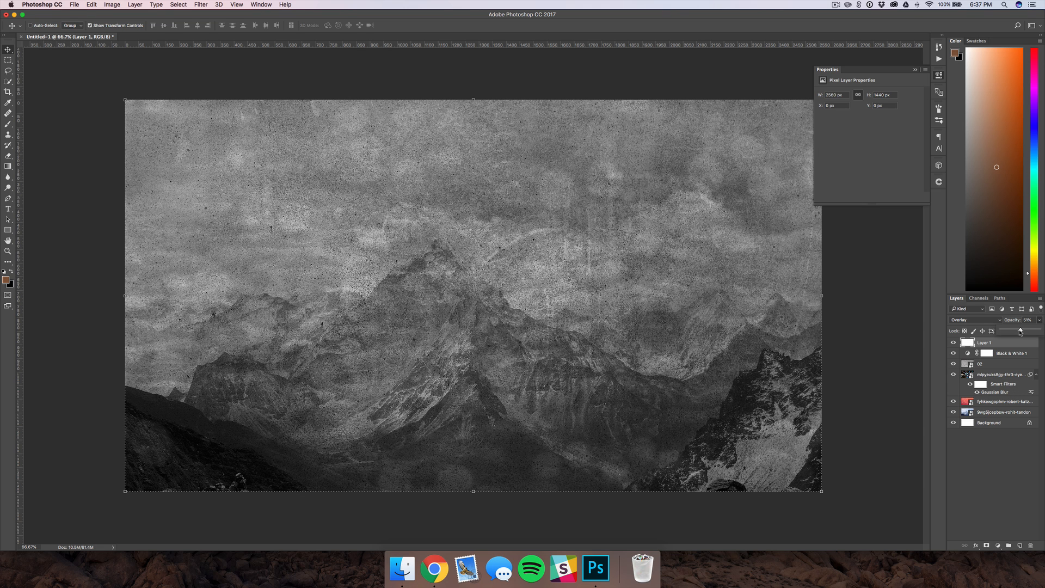
click(983, 364)
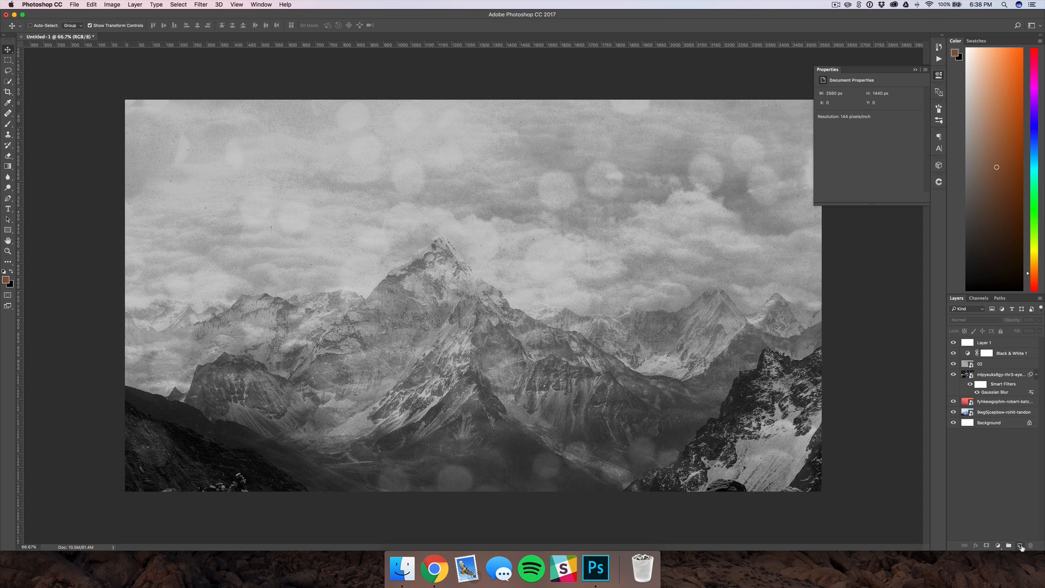
Create a new layer filled with white and bring up its layer style settings
click(91, 5)
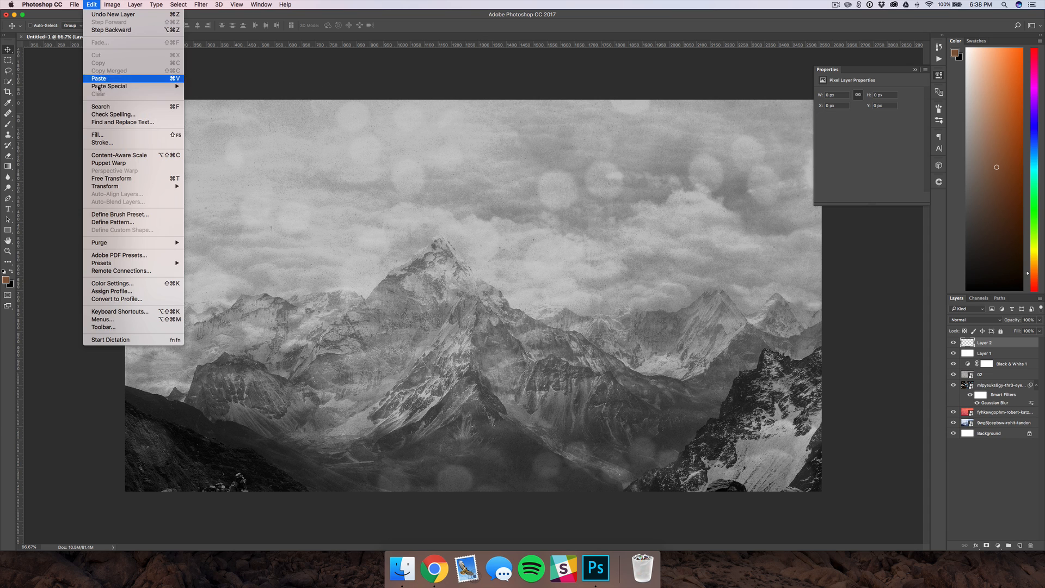
click(99, 79)
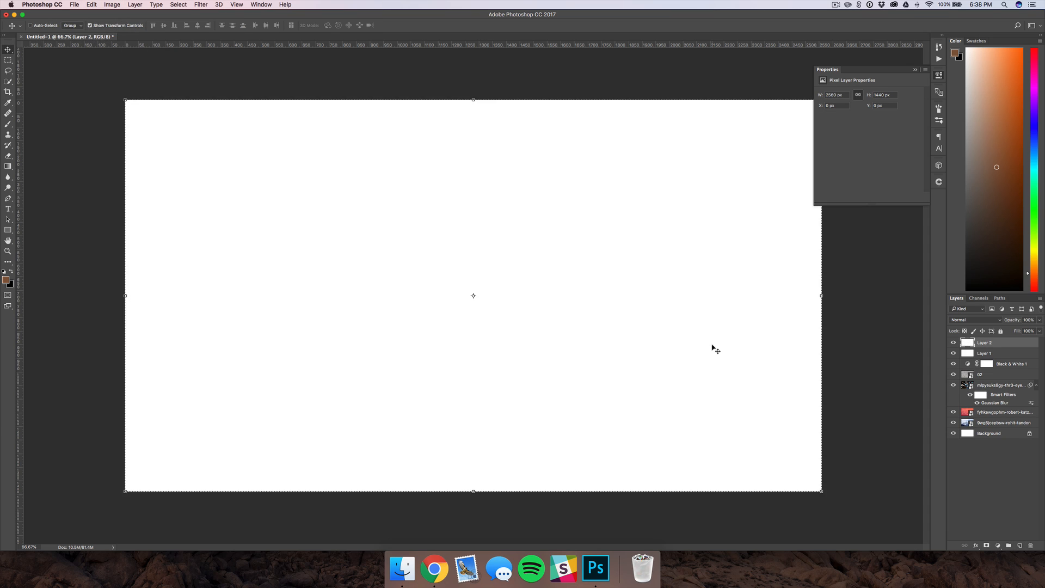
mouse_move(990, 345)
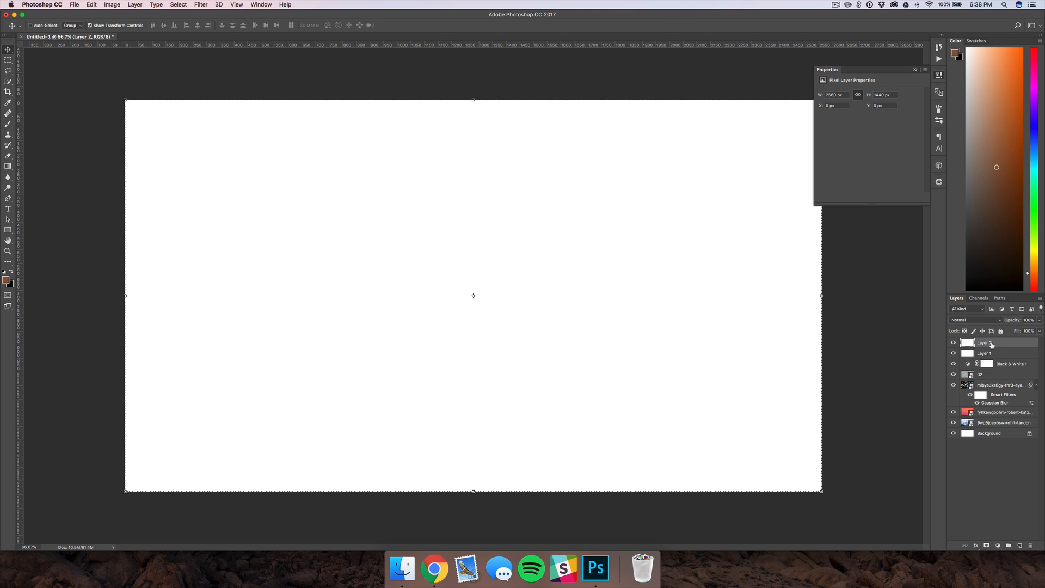
double_click(993, 343)
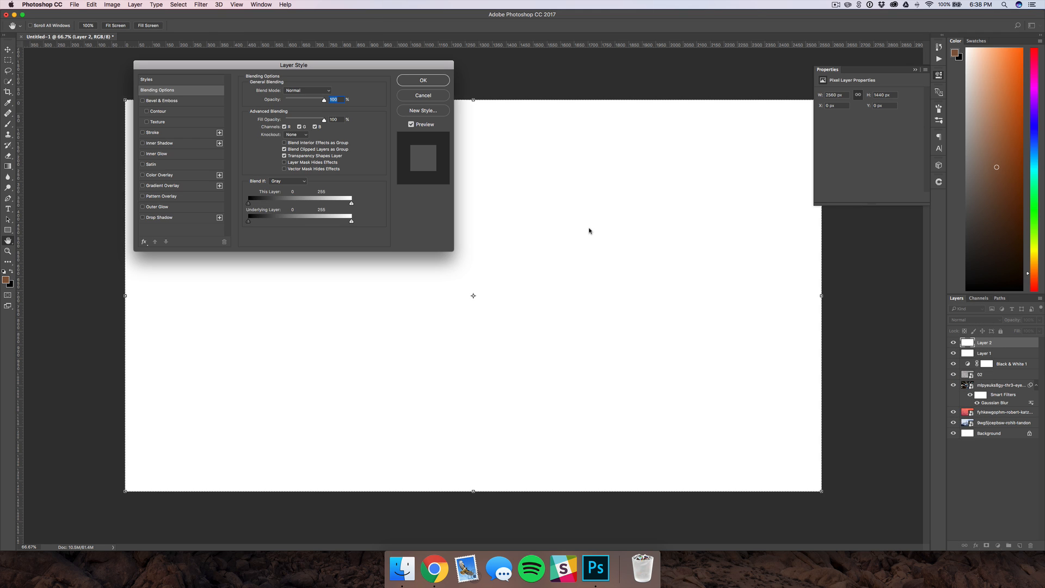
Give the layer a teal-to-green Gradient Overlay at 45° and set its blend mode
click(160, 185)
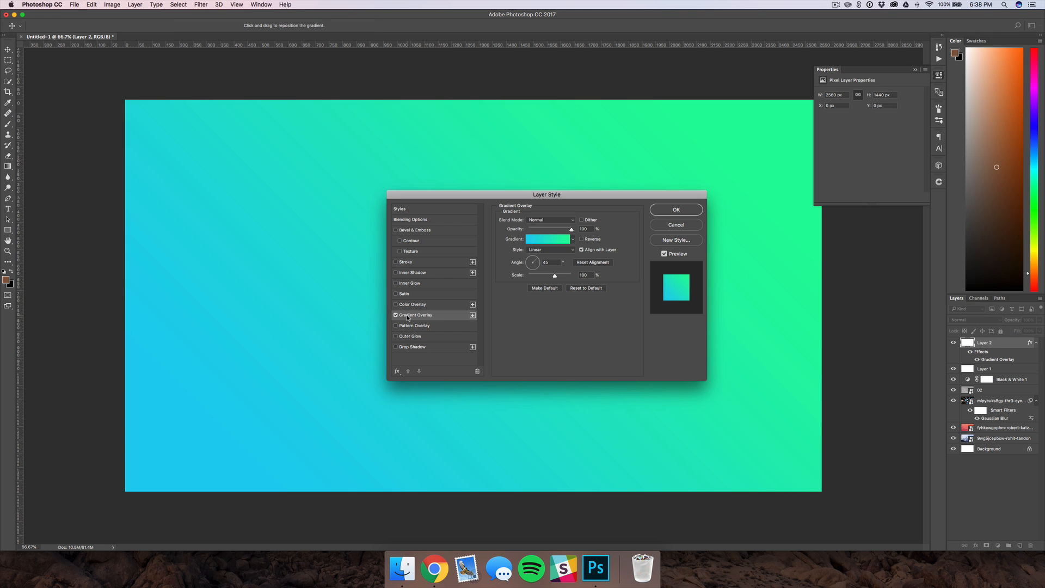
click(546, 238)
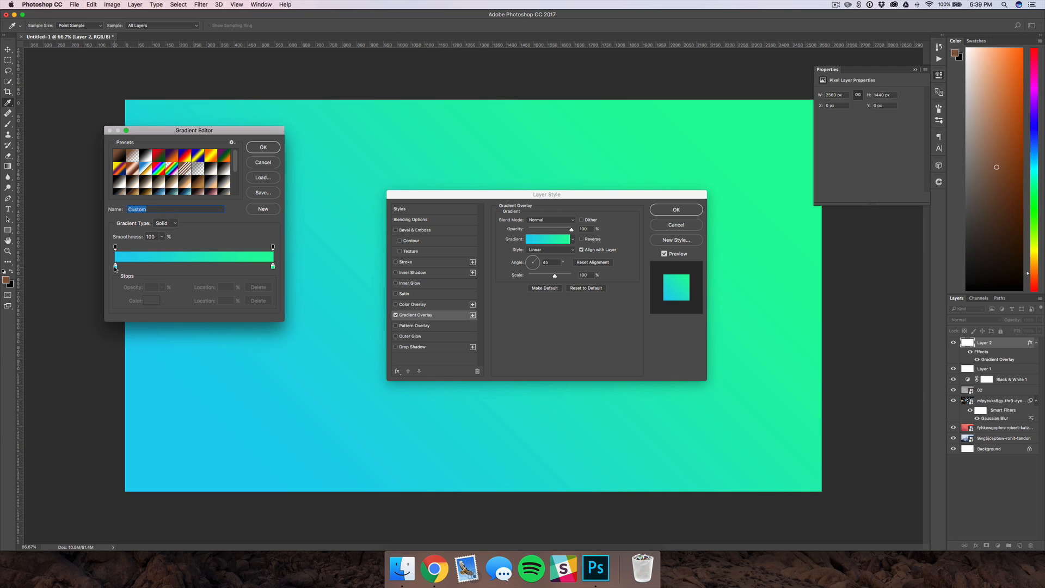
click(262, 147)
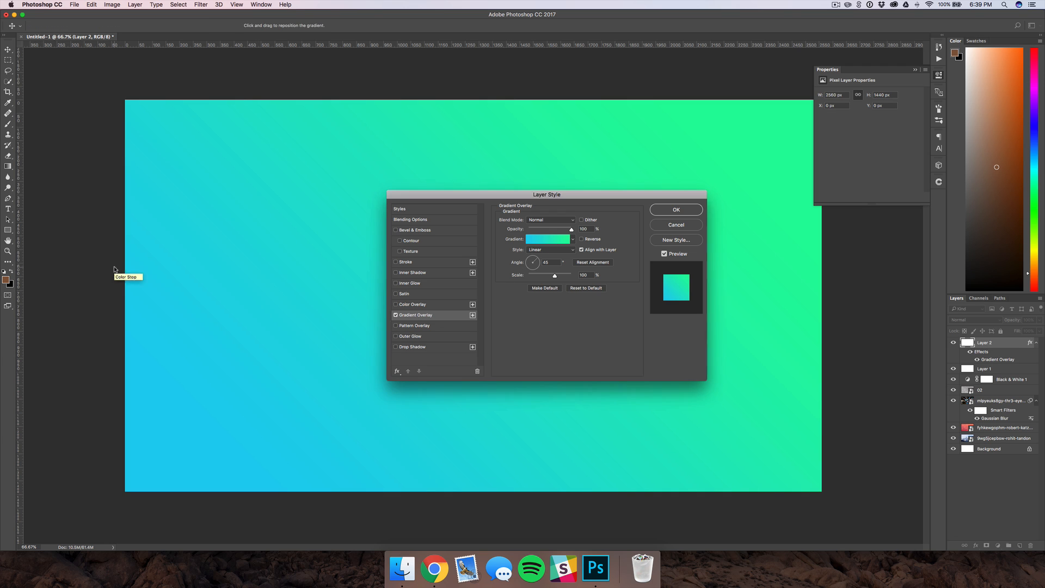
mouse_move(550, 267)
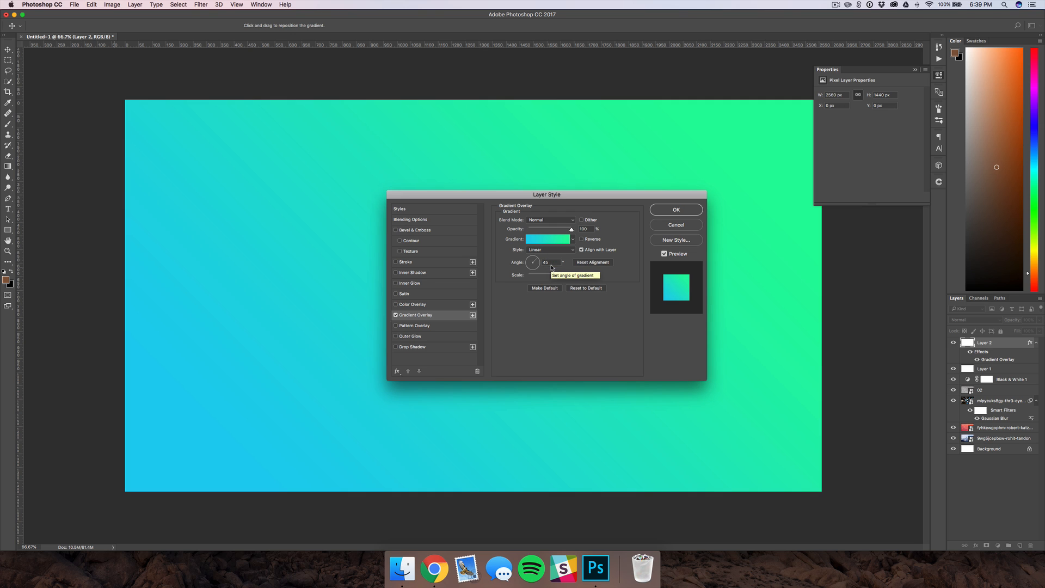
click(674, 209)
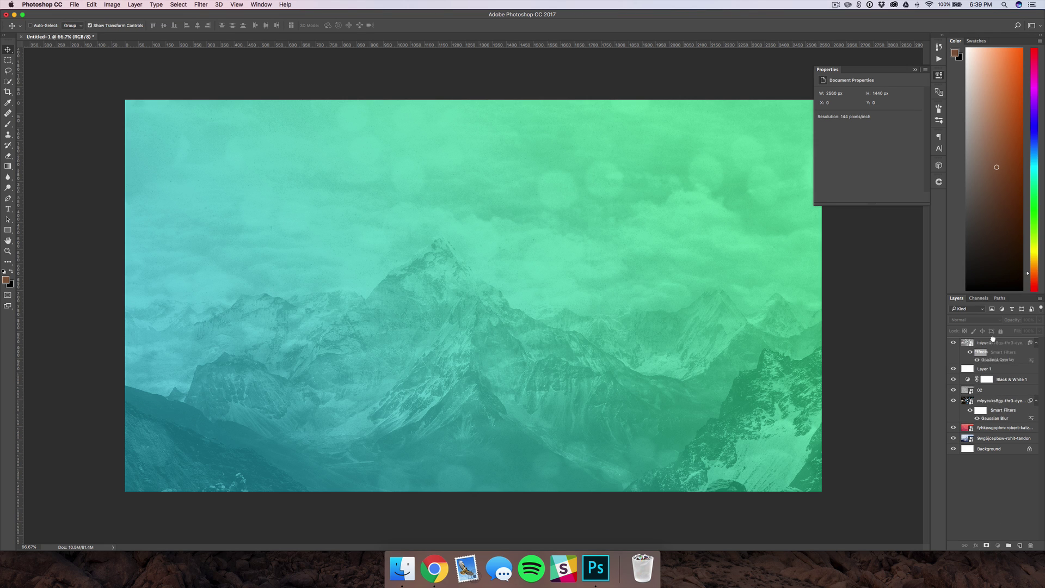
Add a Black & White adjustment above the bokeh layer and merge it down
click(999, 343)
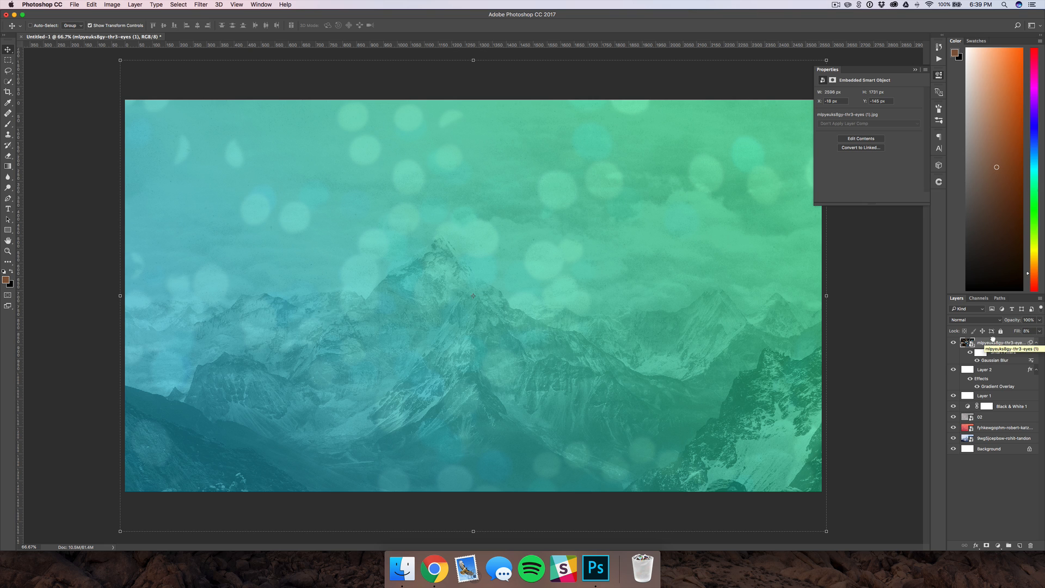
click(998, 545)
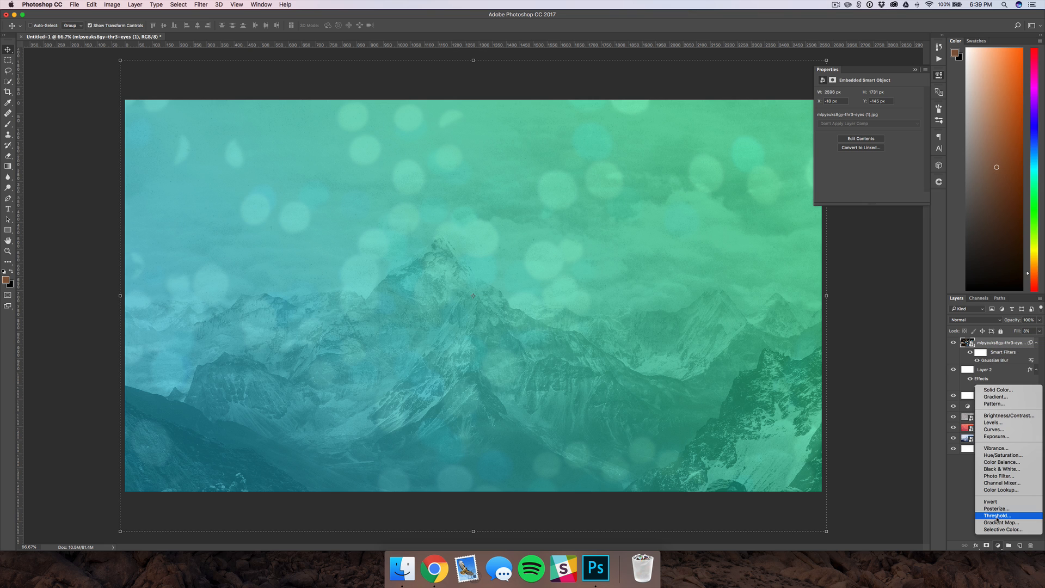
click(998, 468)
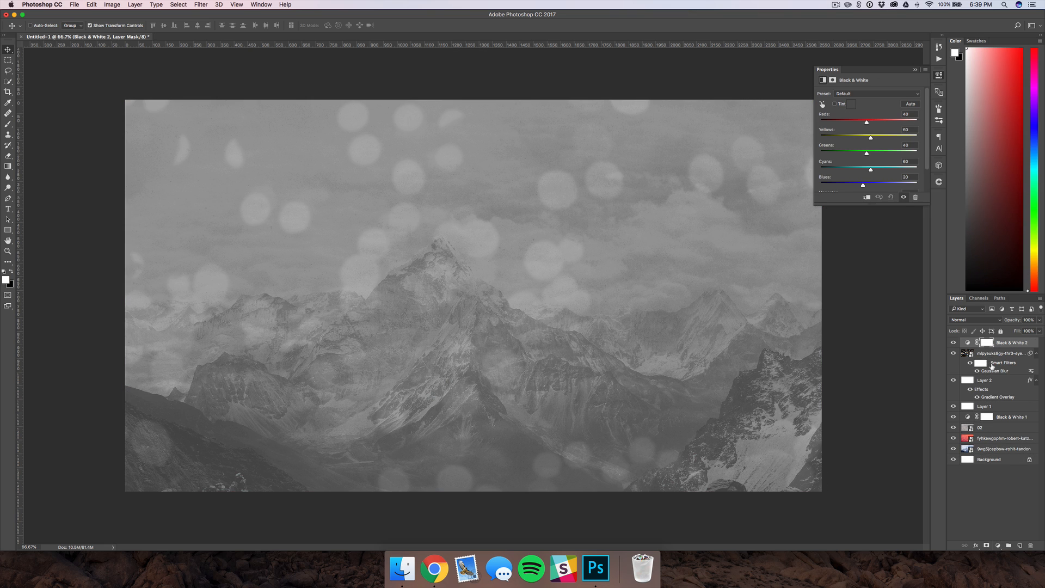
right_click(999, 353)
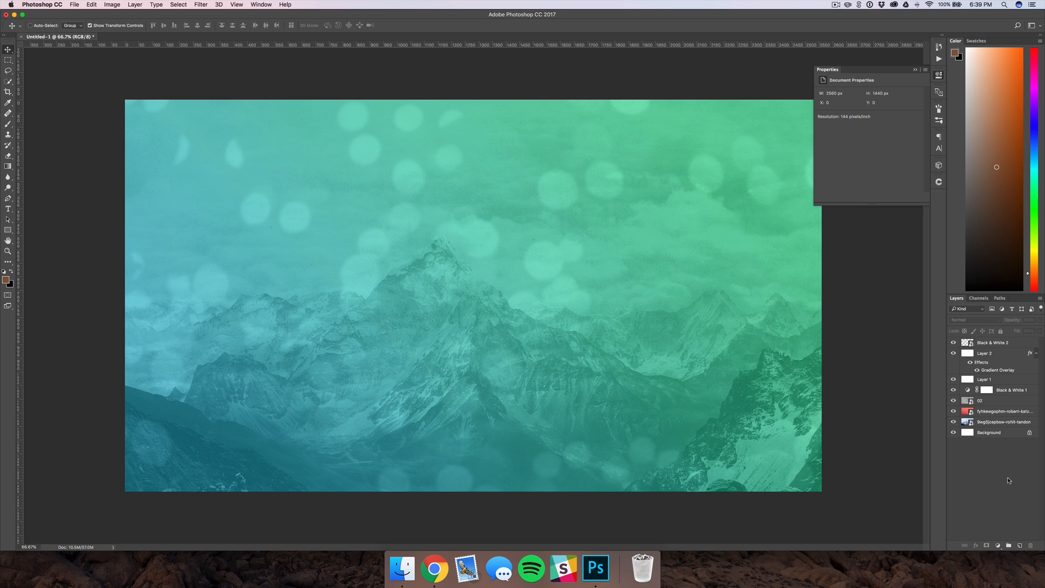
mouse_move(1017, 433)
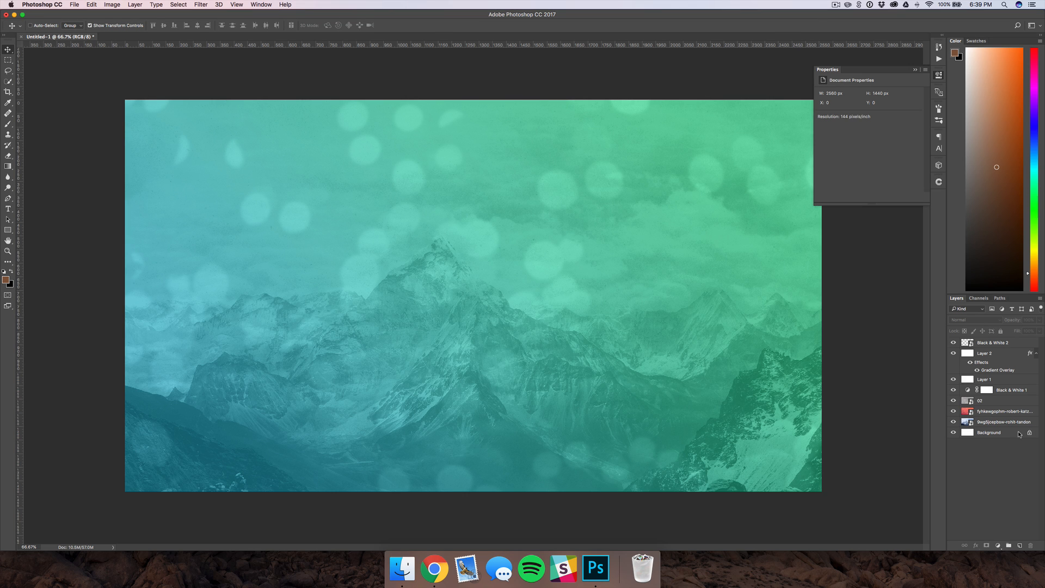
click(999, 411)
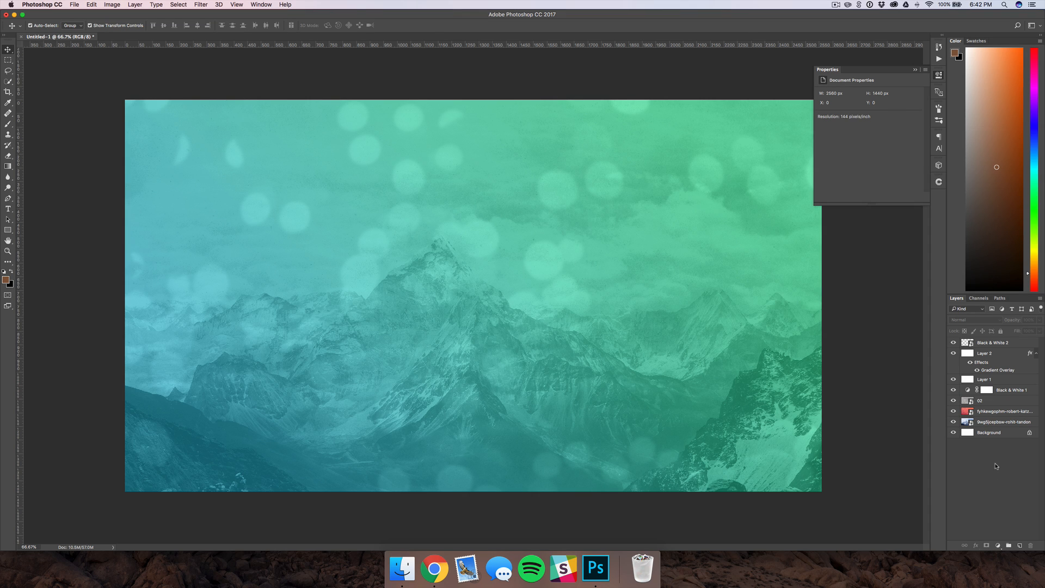
mouse_move(526, 199)
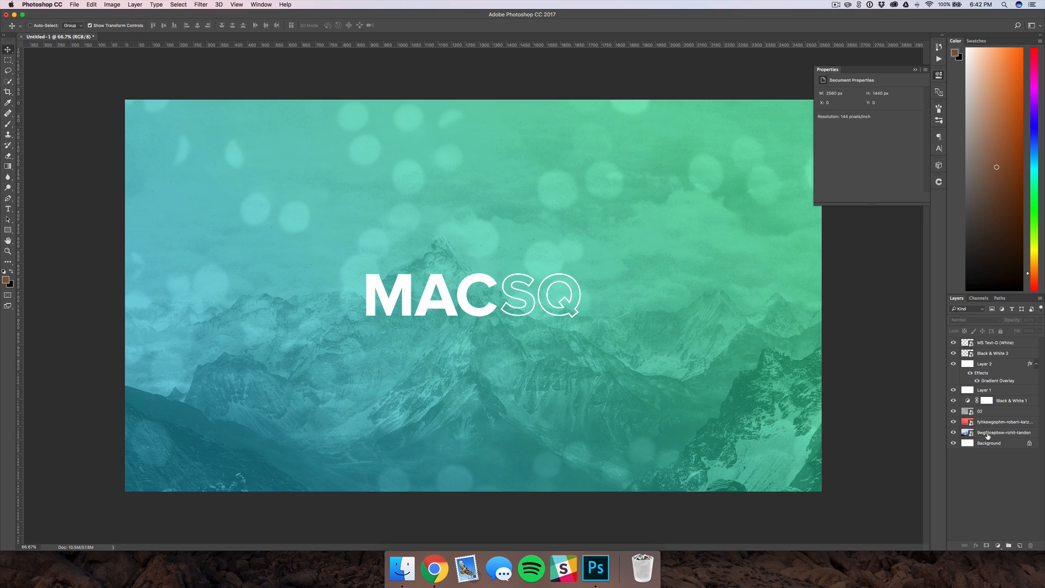
Group the composite layers with Cmd+G and restore the group's opacity to 100%
click(996, 352)
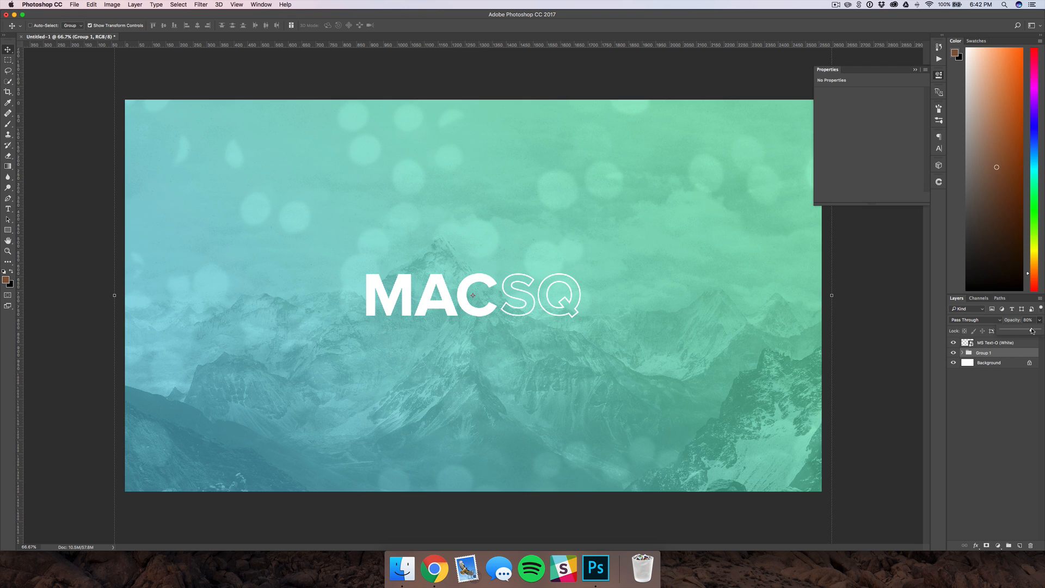
click(1029, 320)
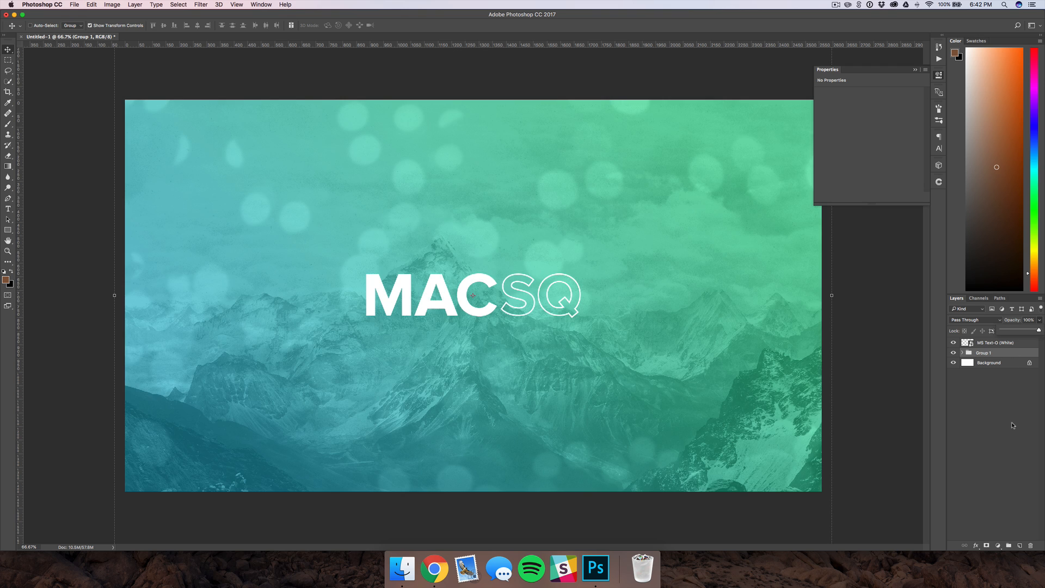
click(960, 351)
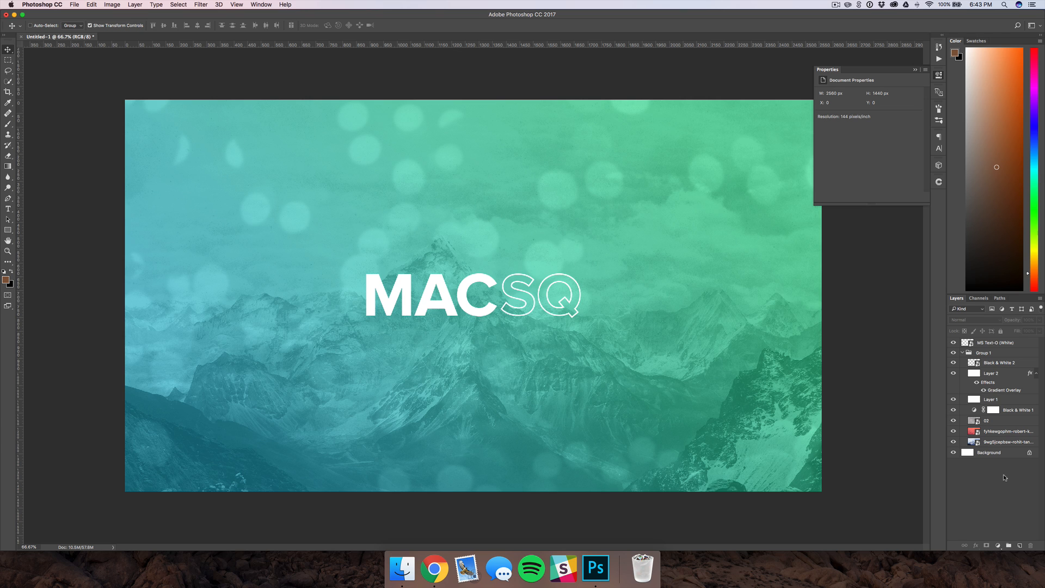
Add a solid white layer above the composite and group it with the MACSQ logo
click(951, 352)
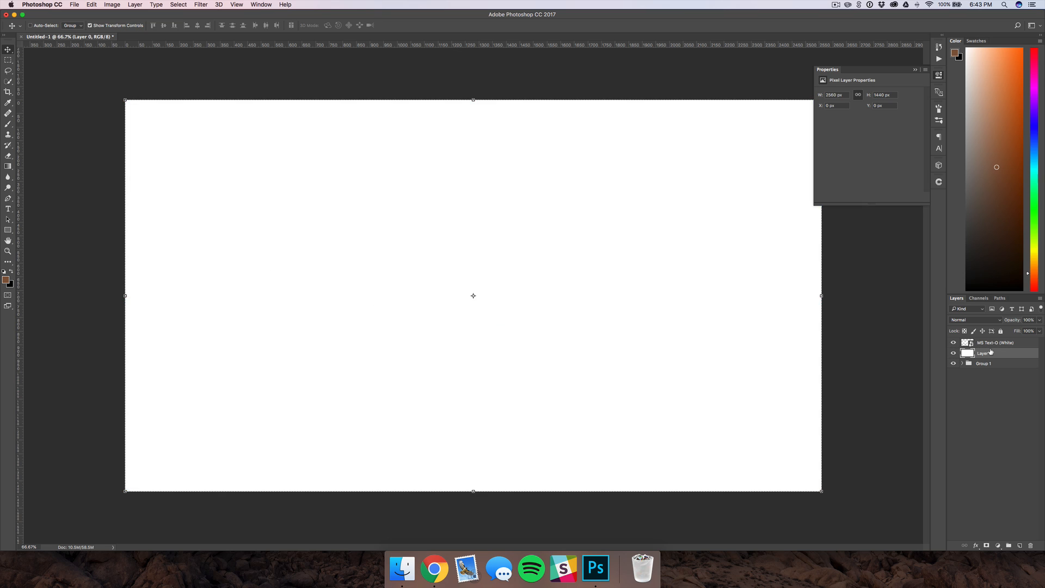
click(994, 341)
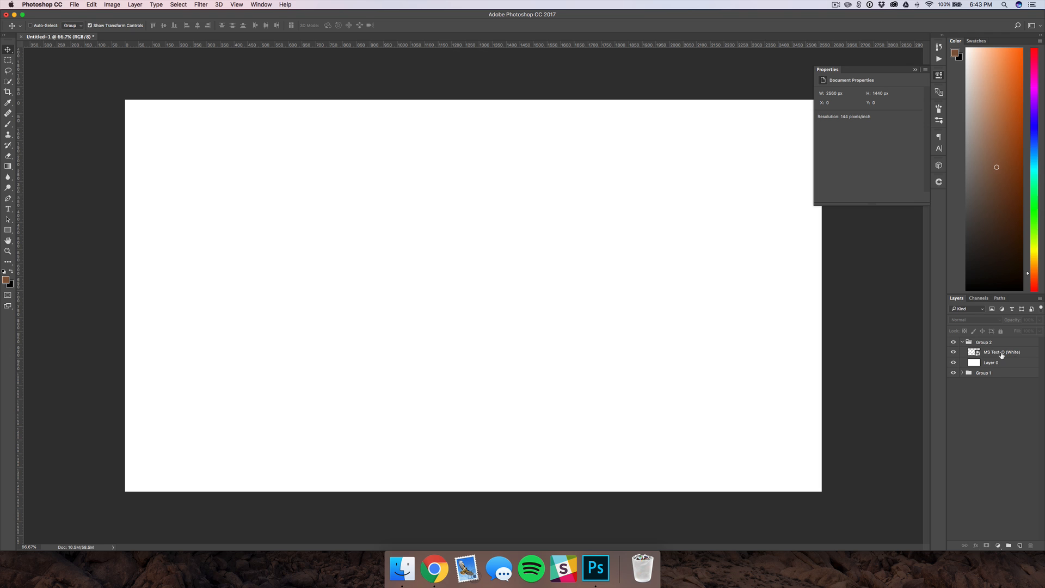
Set the logo's Knockout to Shallow with 0% Fill Opacity so the mountain scene shows through
double_click(999, 352)
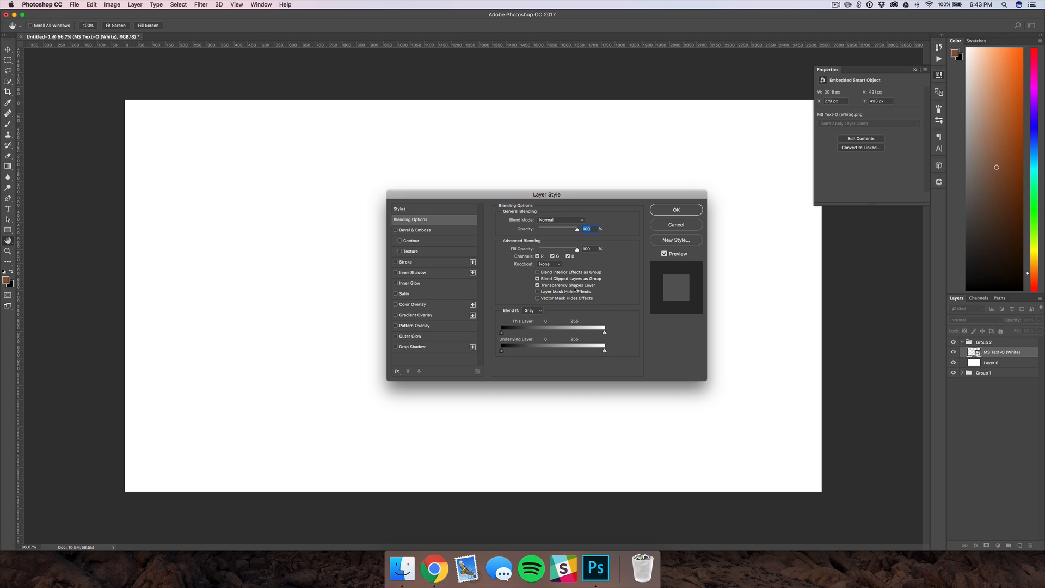
click(547, 263)
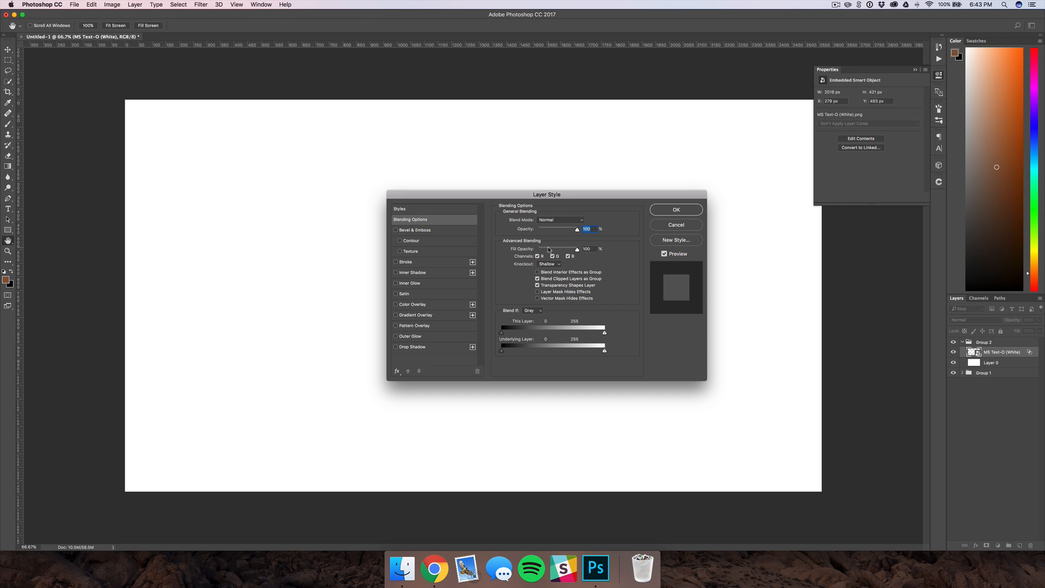
click(675, 209)
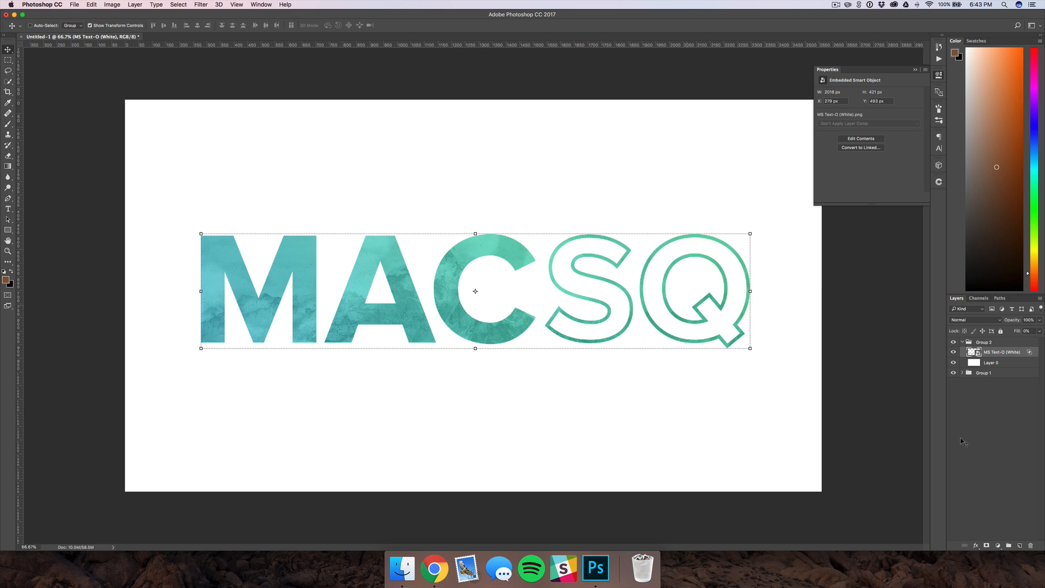